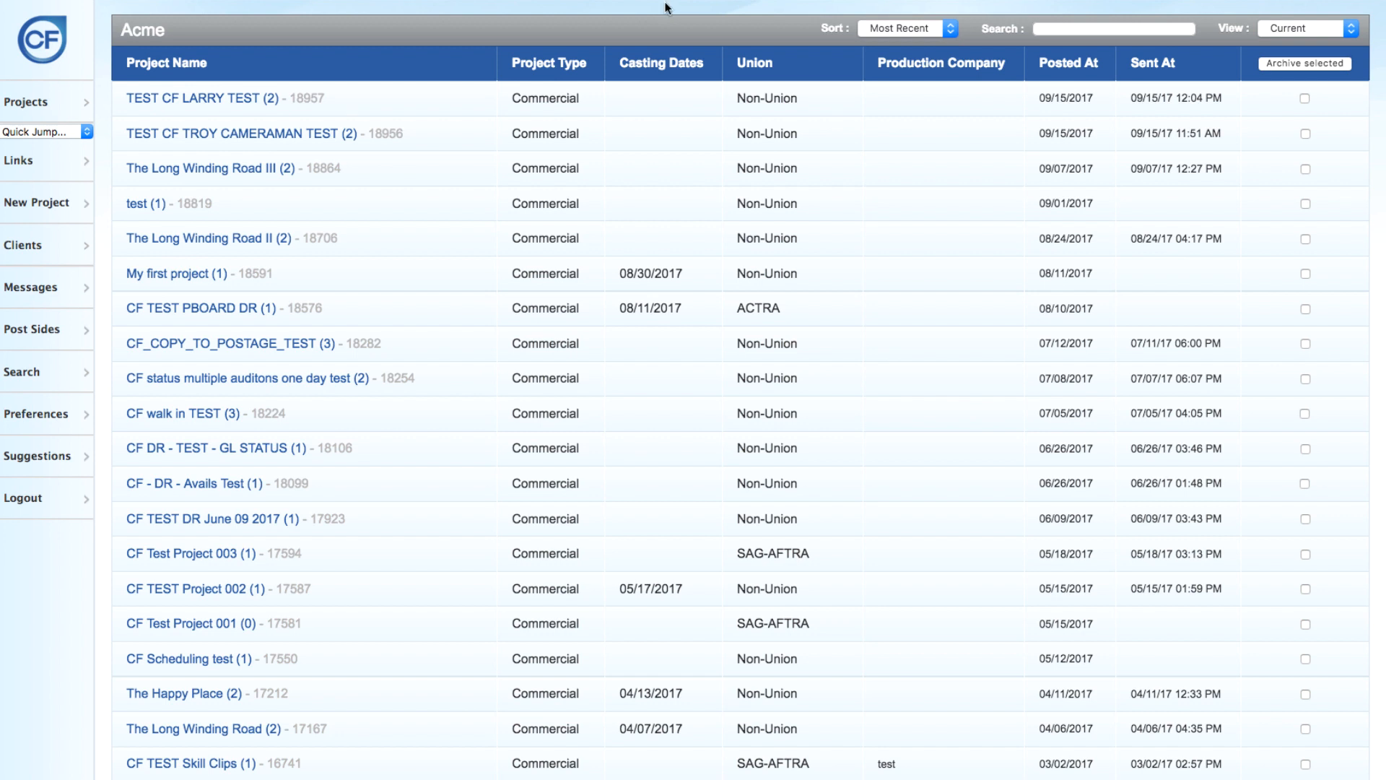
mouse_move(263, 175)
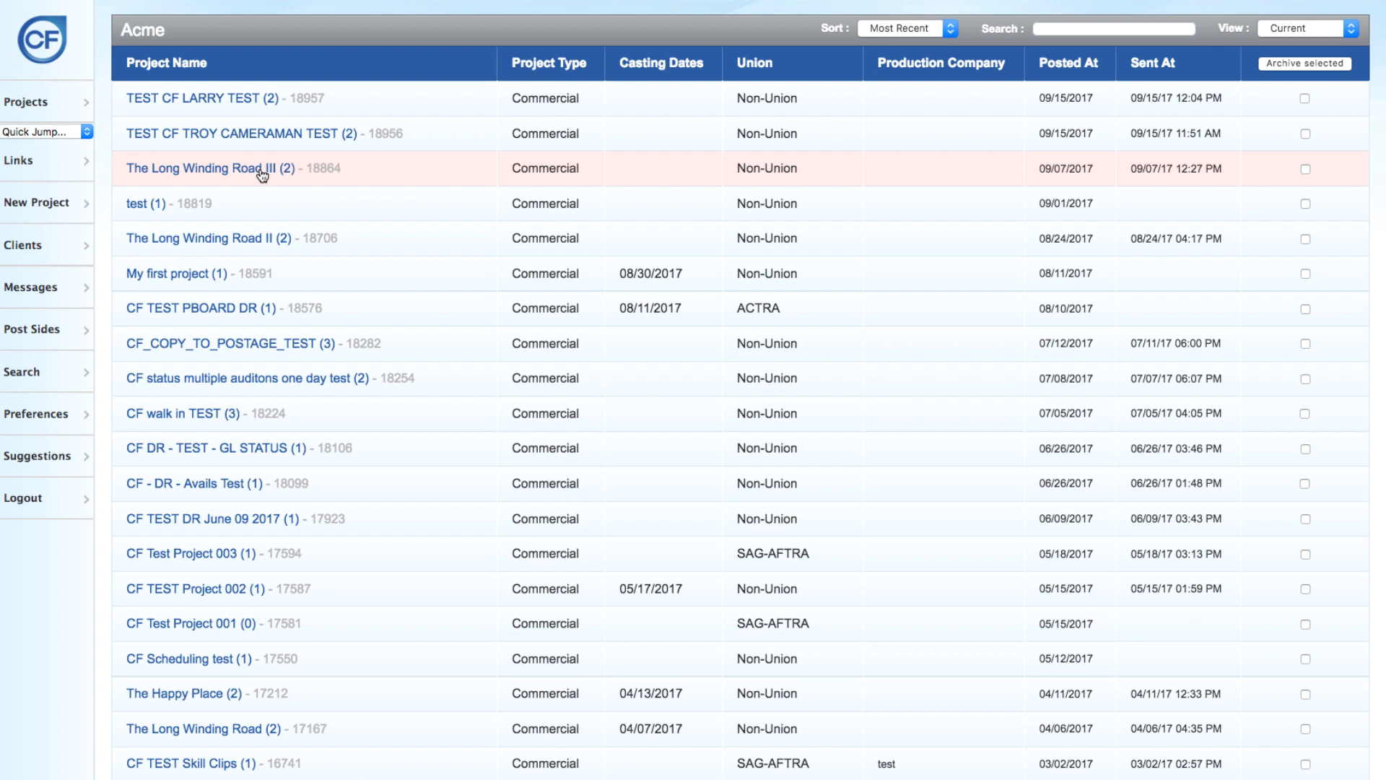
Open The Long Winding Road III project overview from the Acme projects list.
left_click(202, 168)
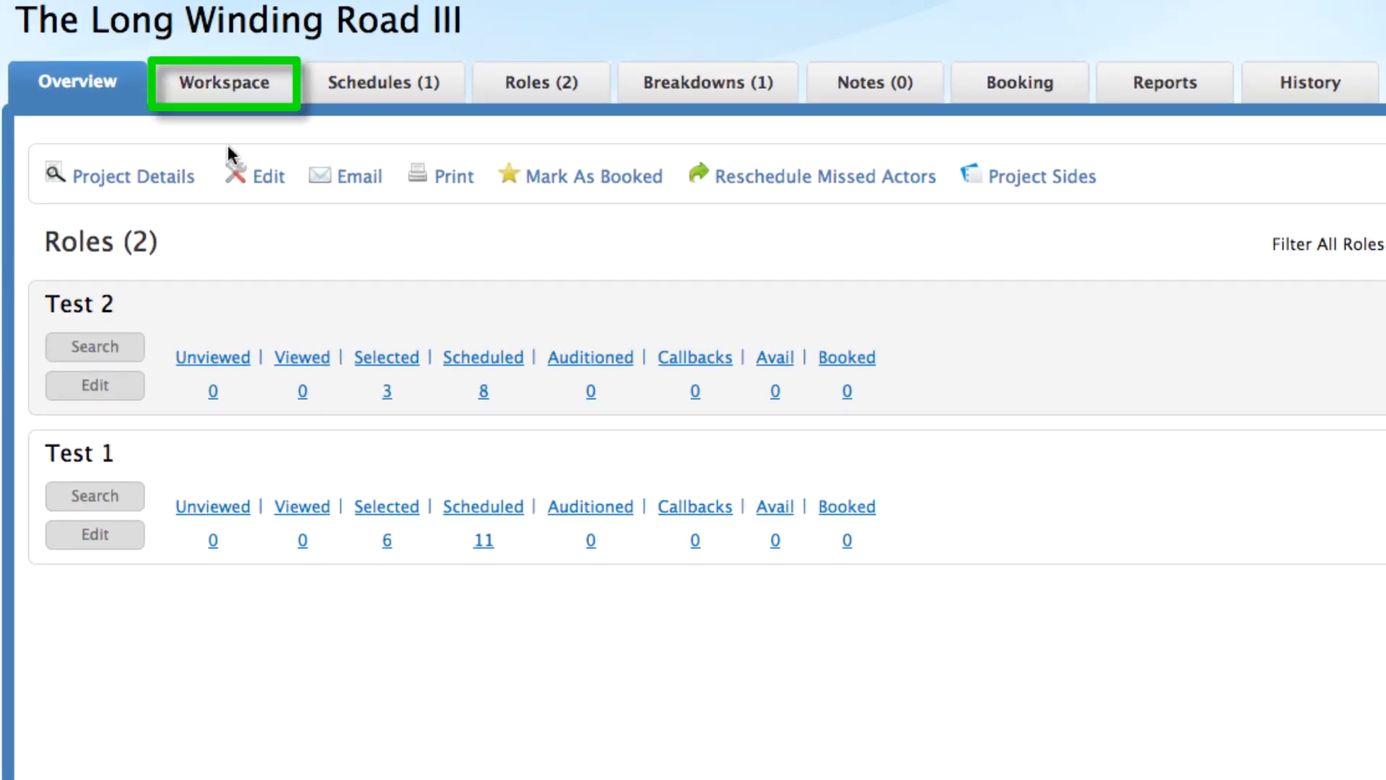
Go to the project's Workspace, show the Filters panel and peek at the Role filter choices.
left_click(224, 81)
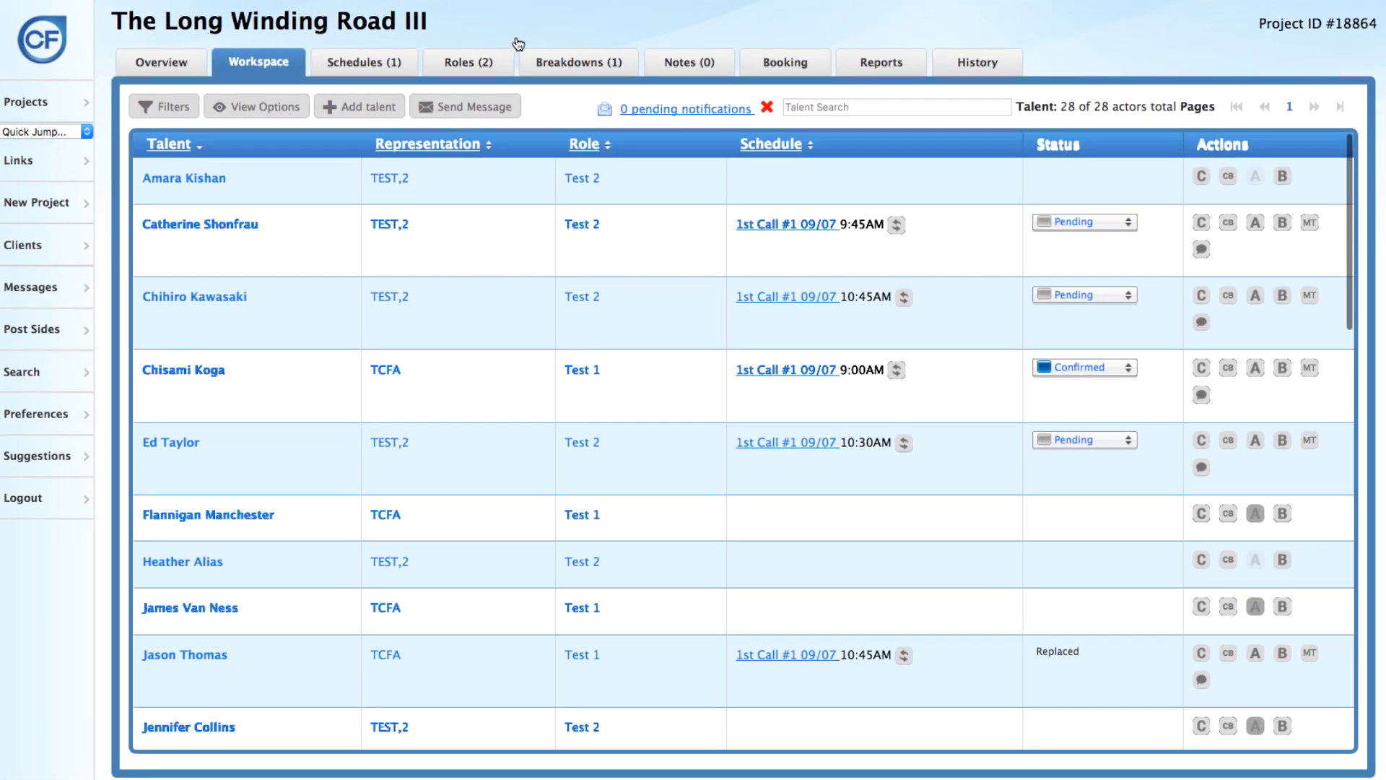
mouse_move(556, 26)
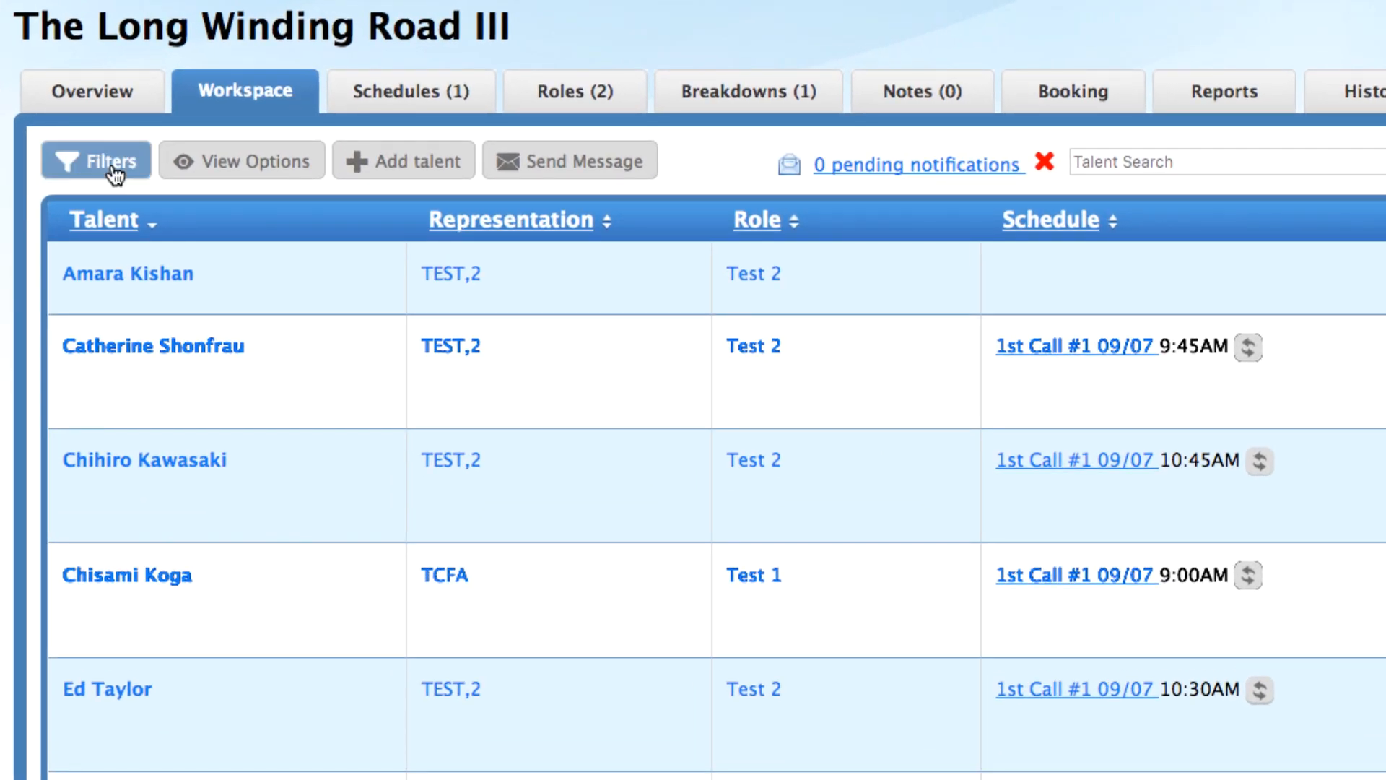
left_click(96, 159)
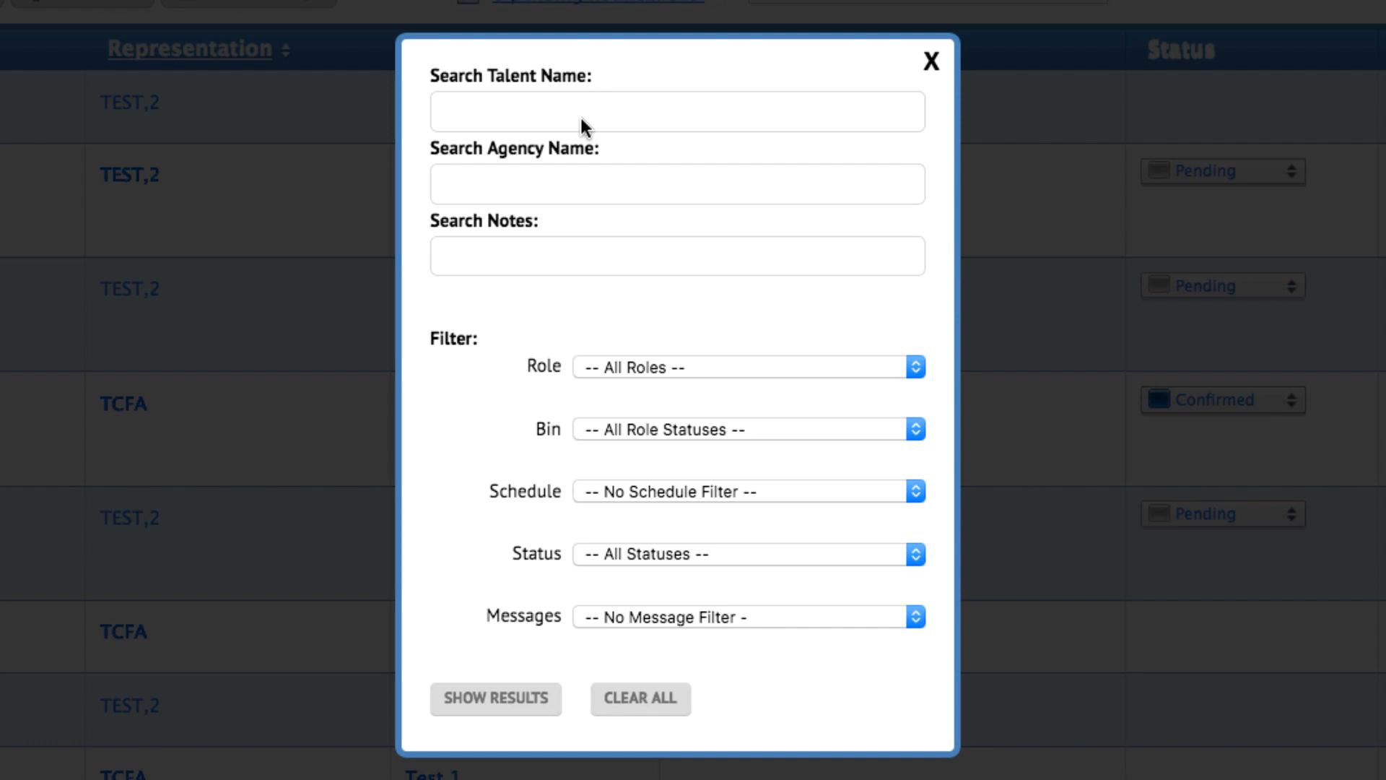
mouse_move(586, 210)
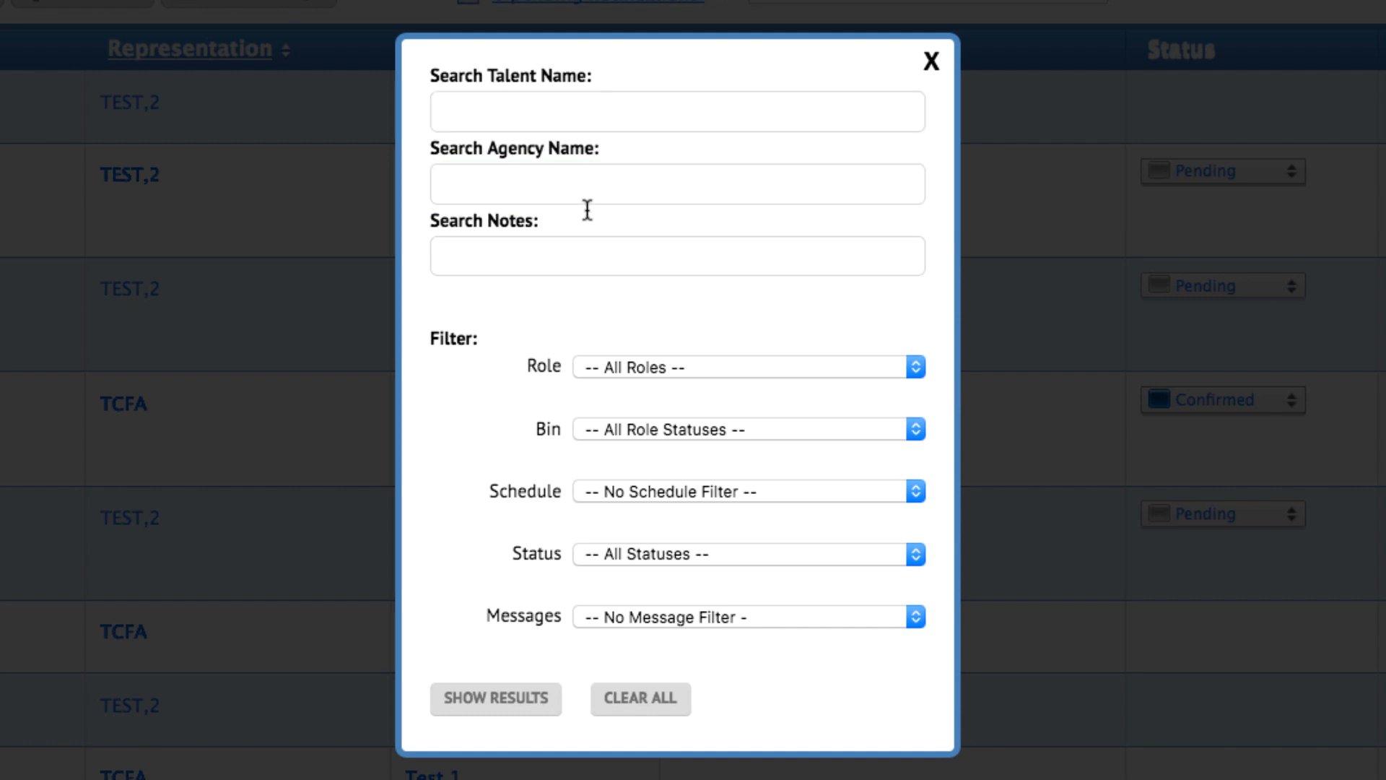
left_click(748, 368)
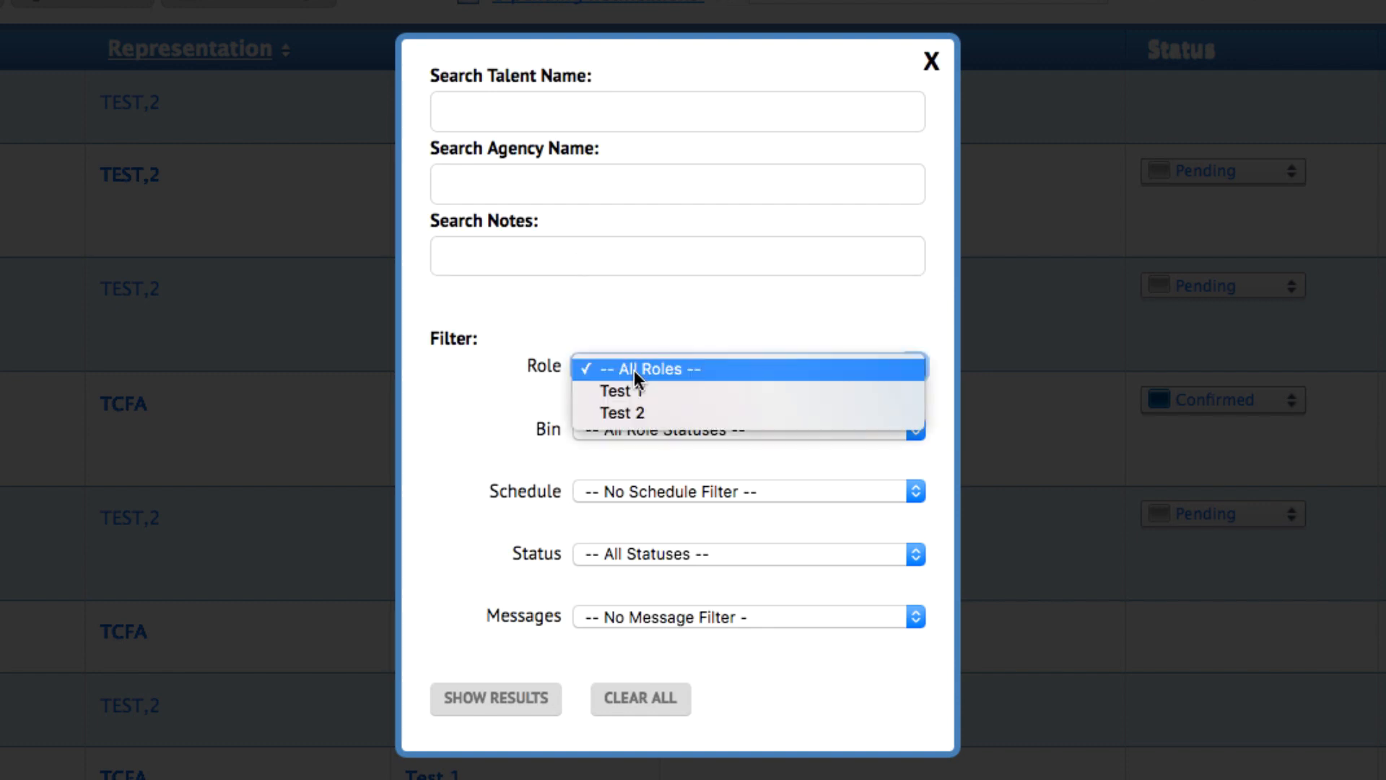
left_click(652, 368)
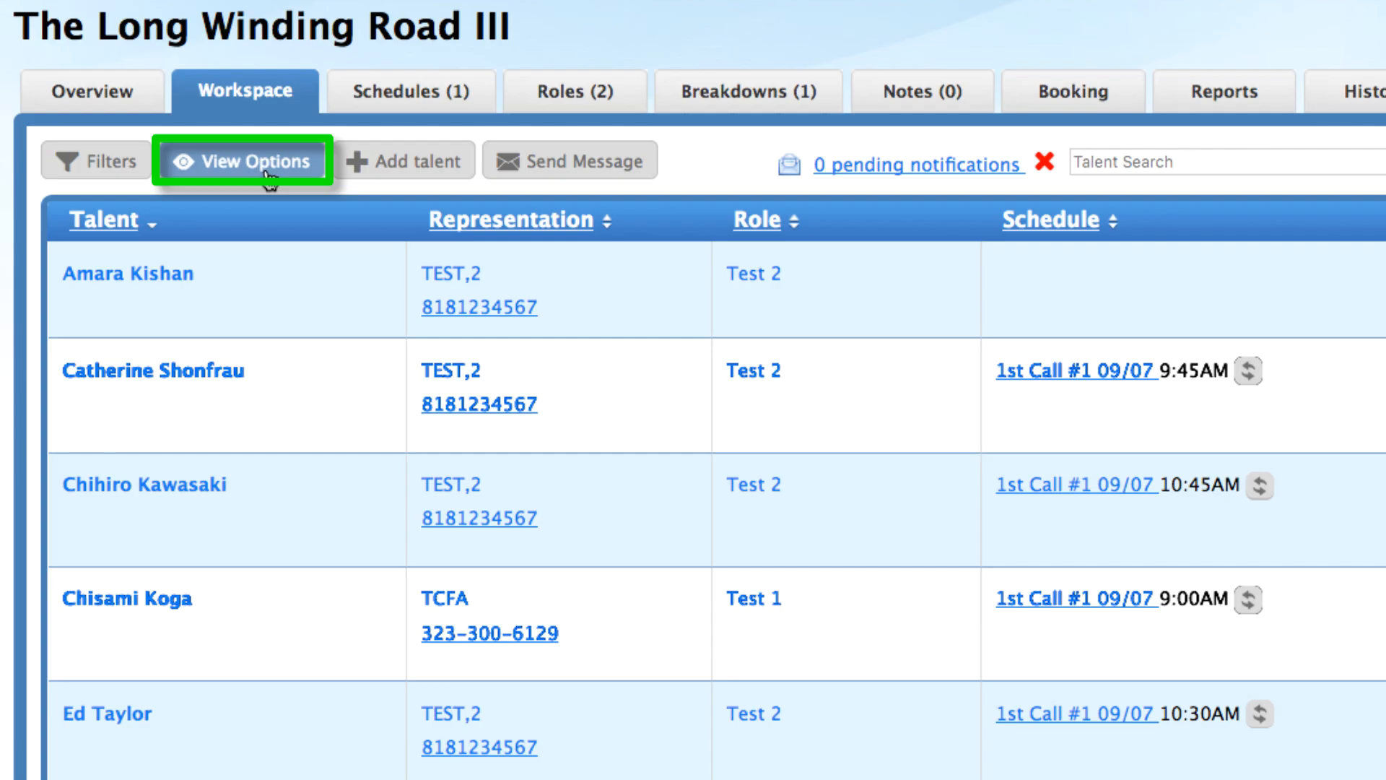
Show headshots via View Options, start and close a message to all 28 actors, then search 'Koga'.
left_click(251, 161)
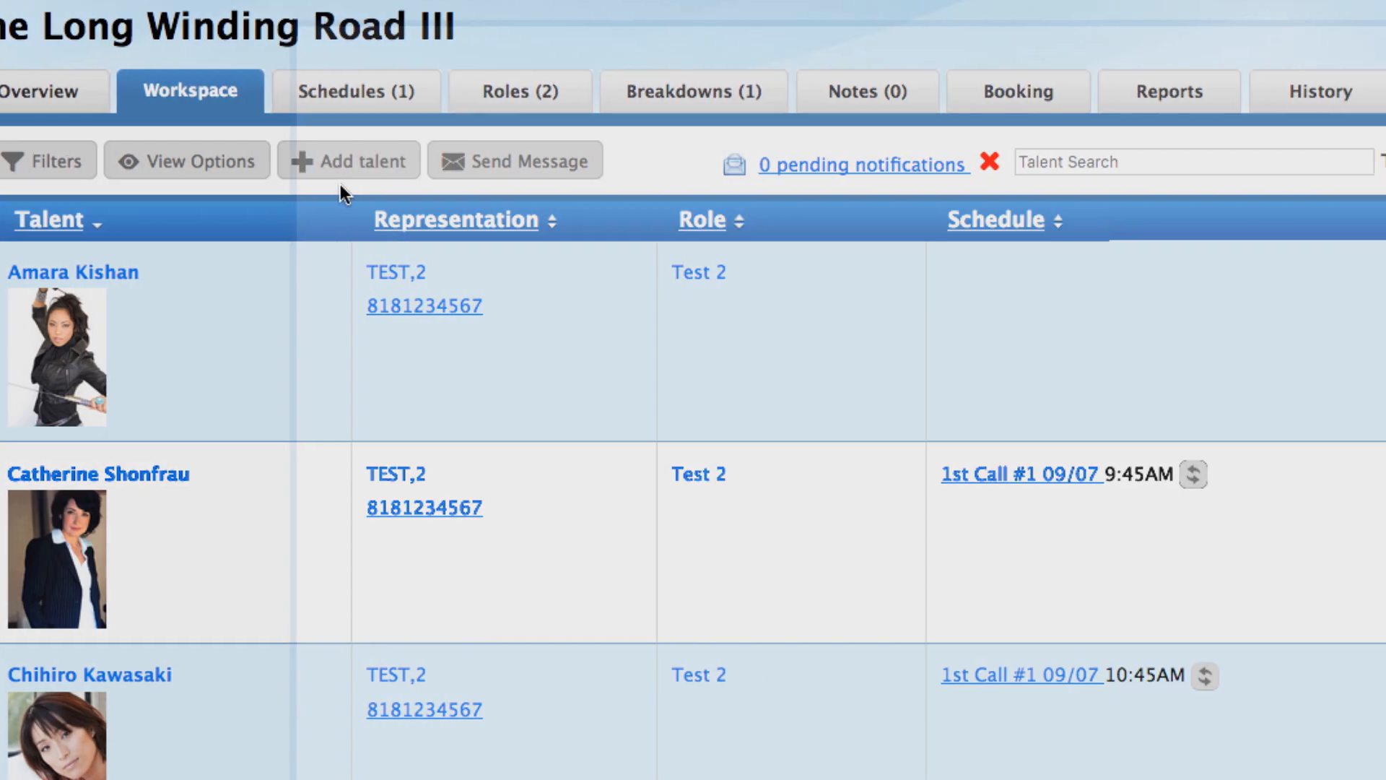
left_click(348, 160)
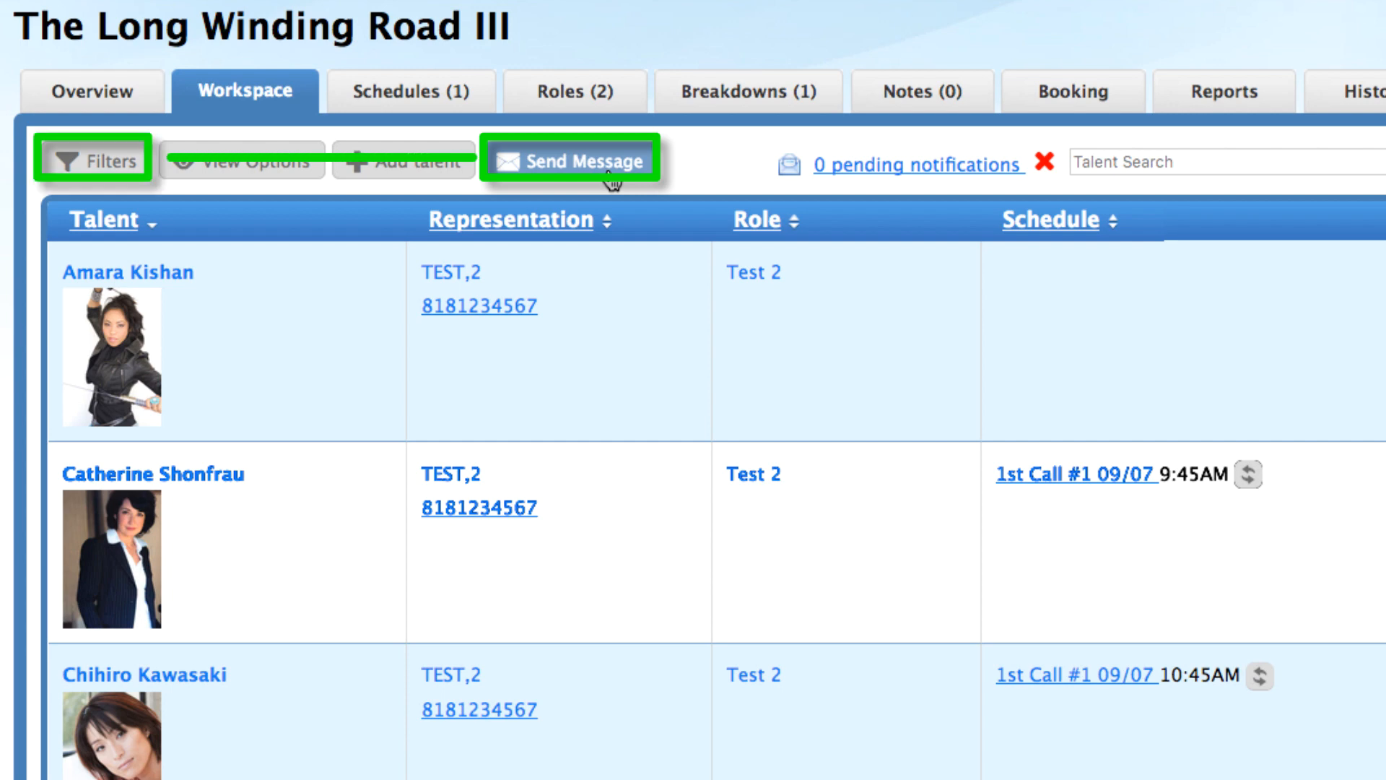
left_click(572, 160)
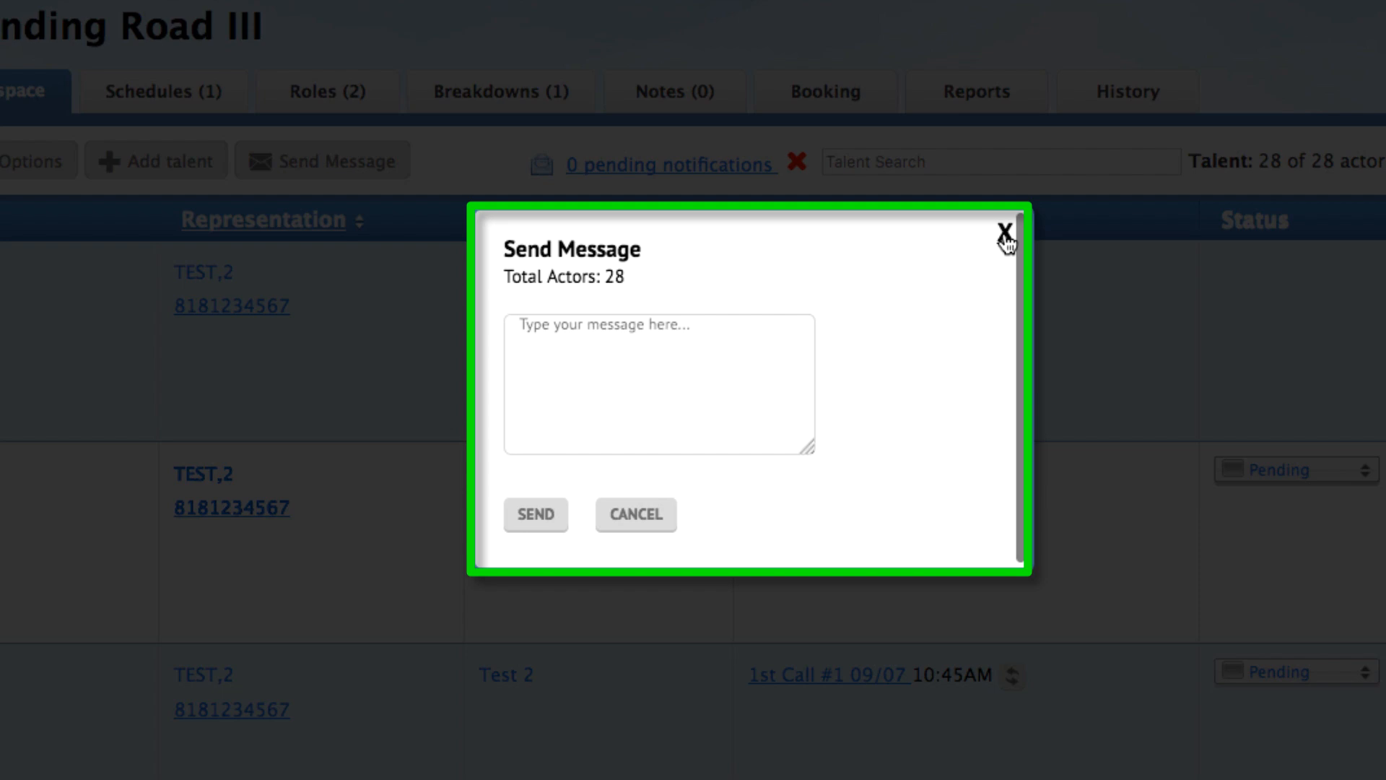
left_click(1002, 231)
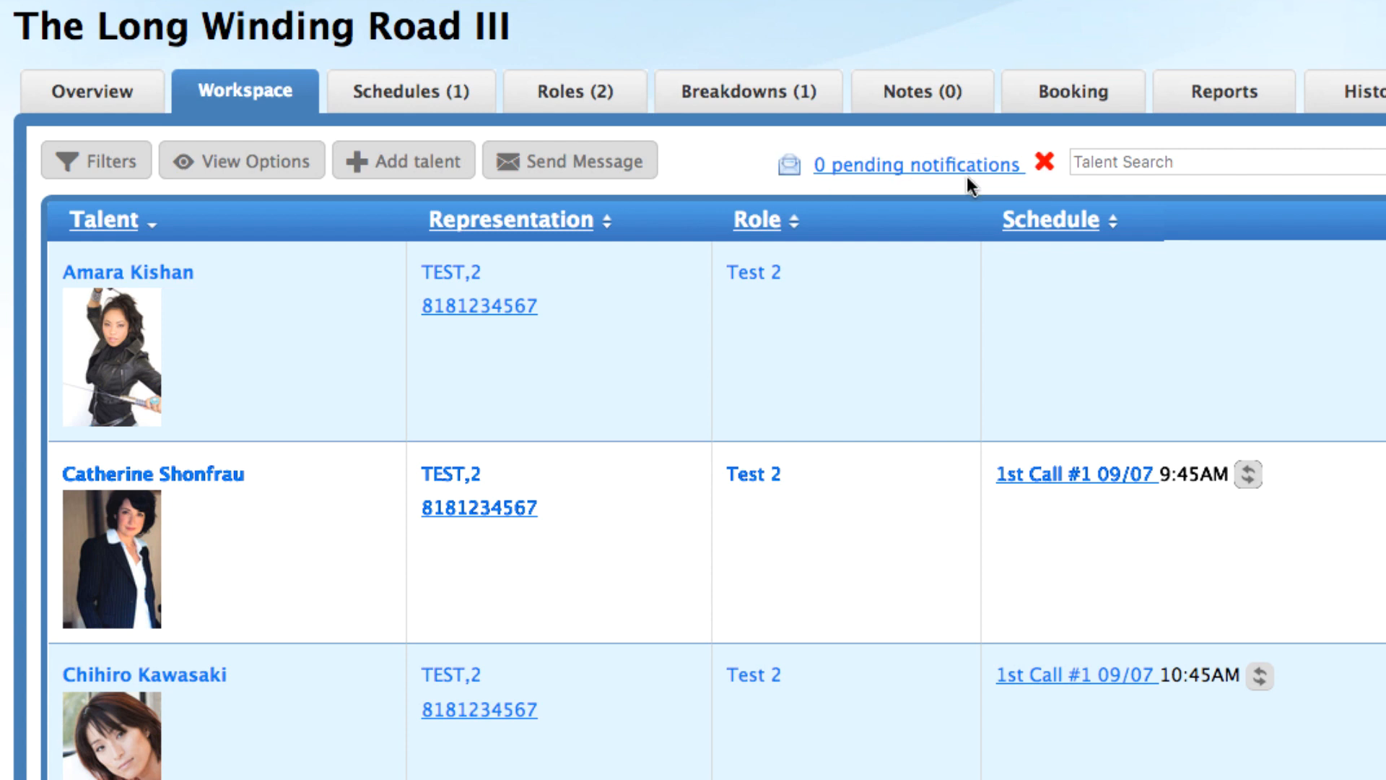
mouse_move(1042, 189)
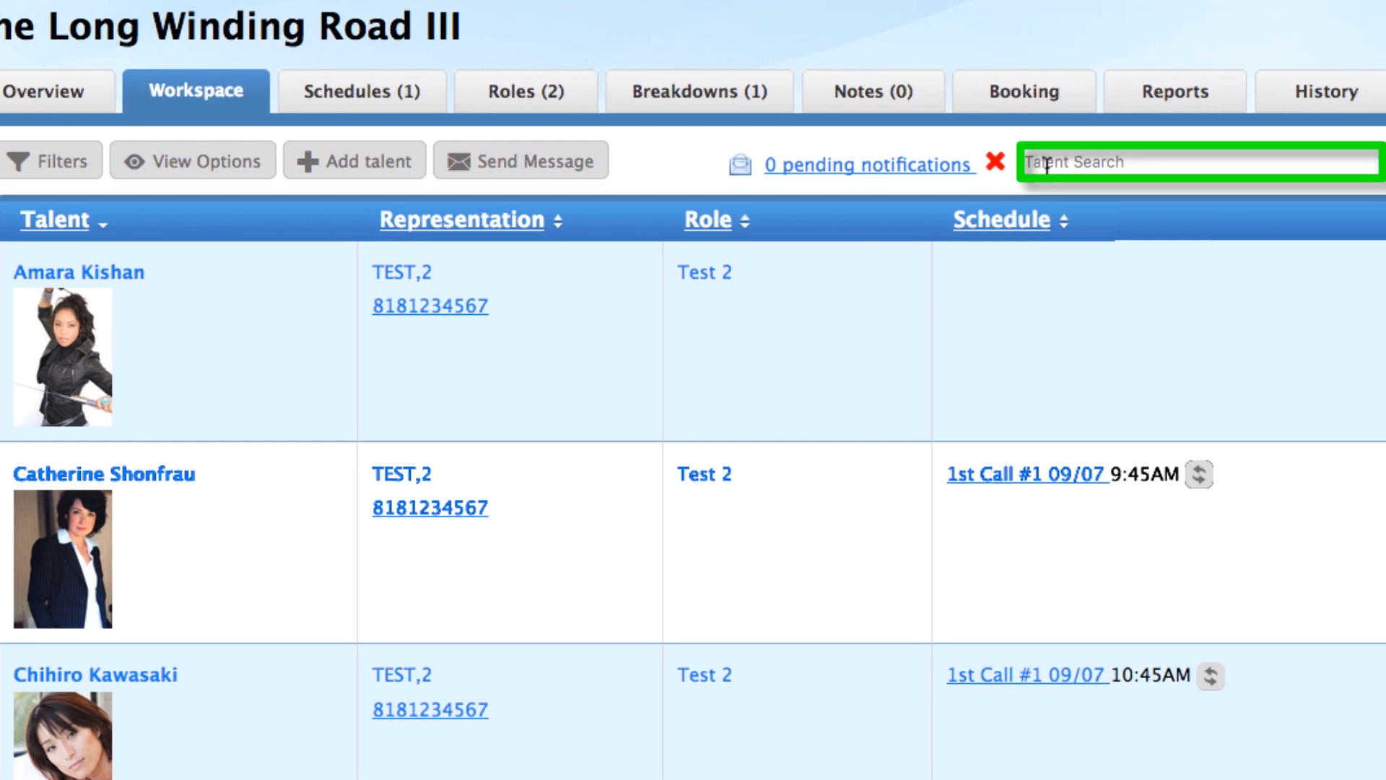
type("Koga")
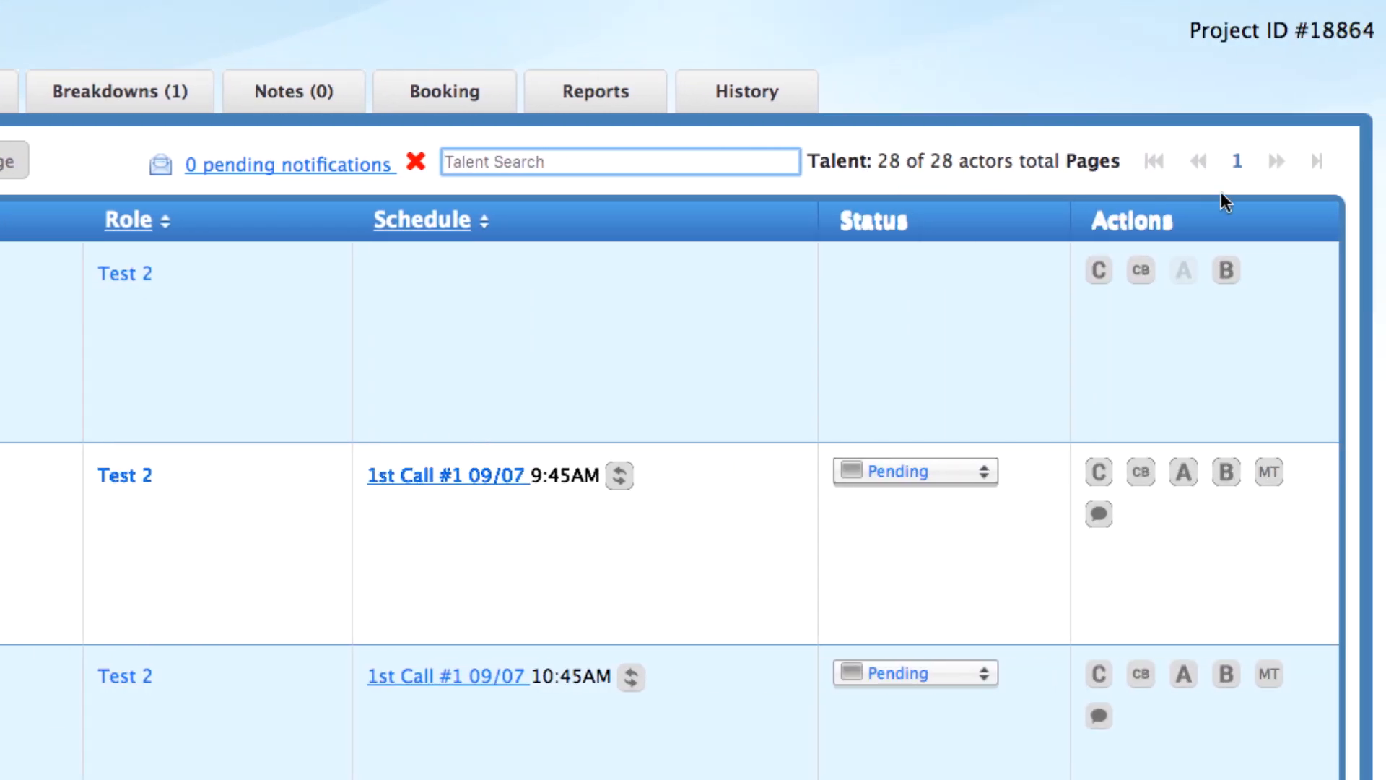
mouse_move(1259, 182)
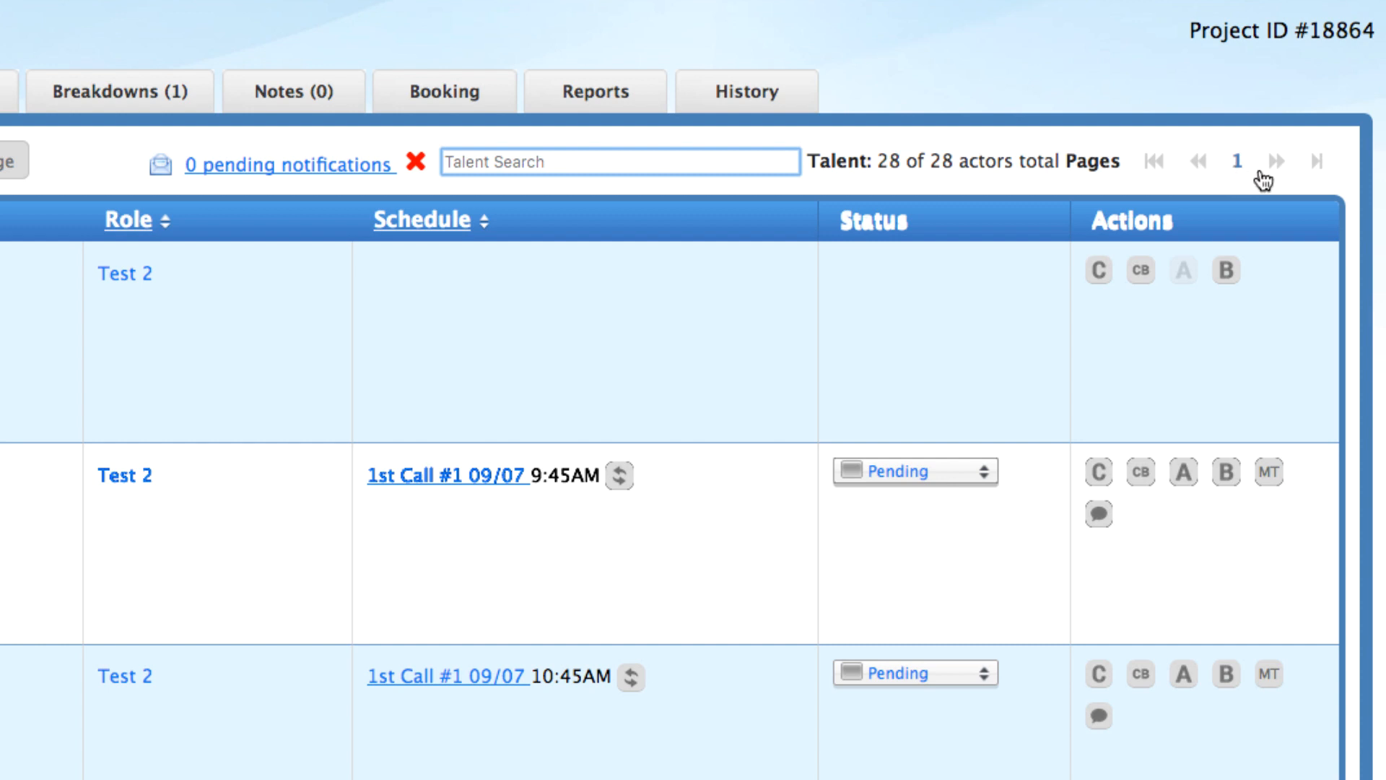
mouse_move(1308, 178)
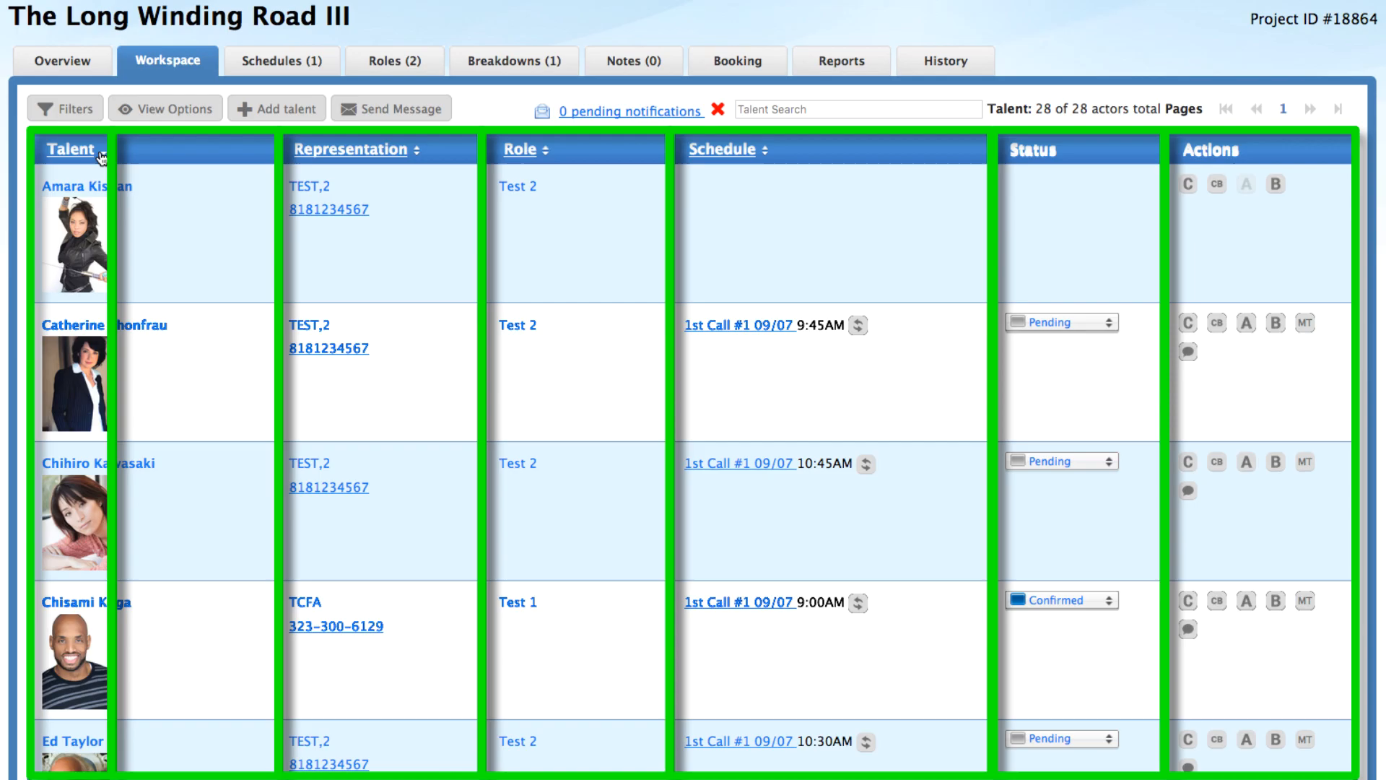
left_click(165, 107)
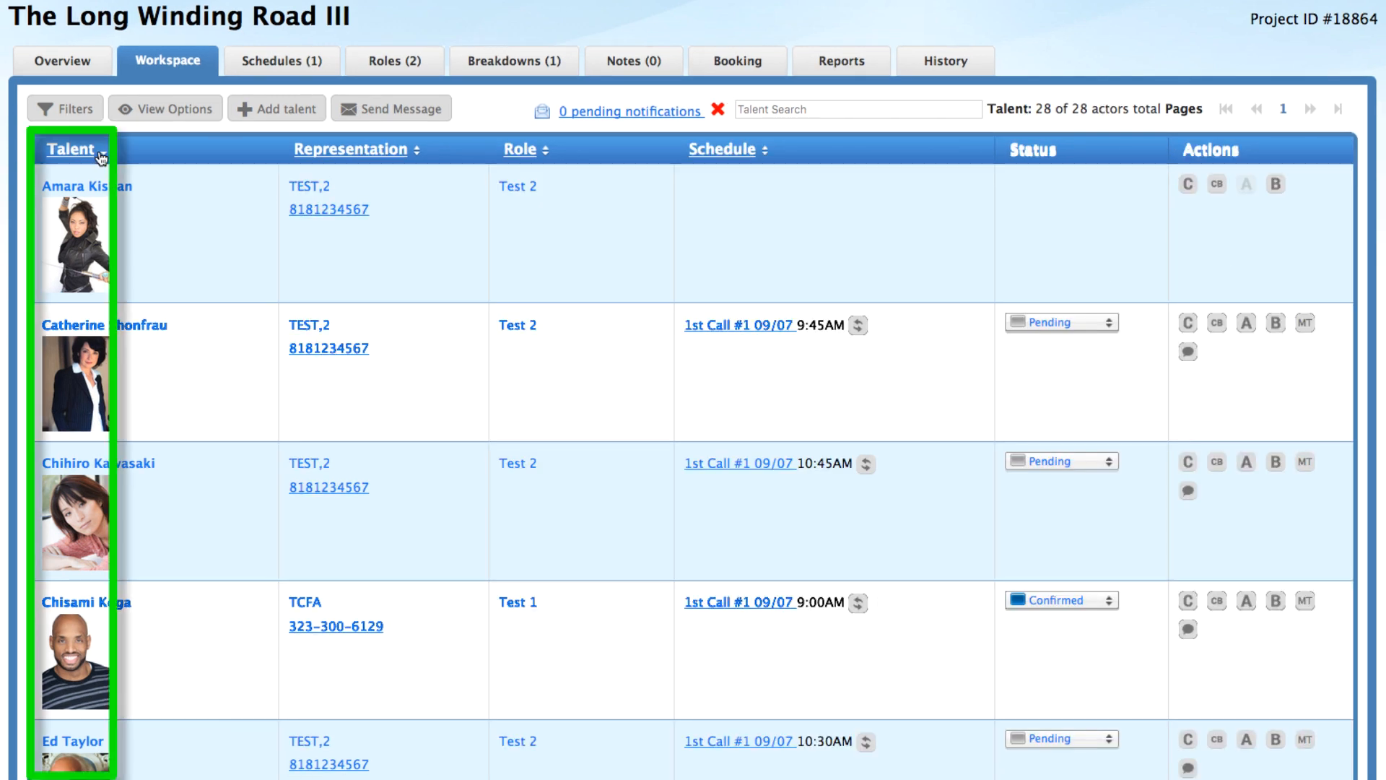
left_click(69, 149)
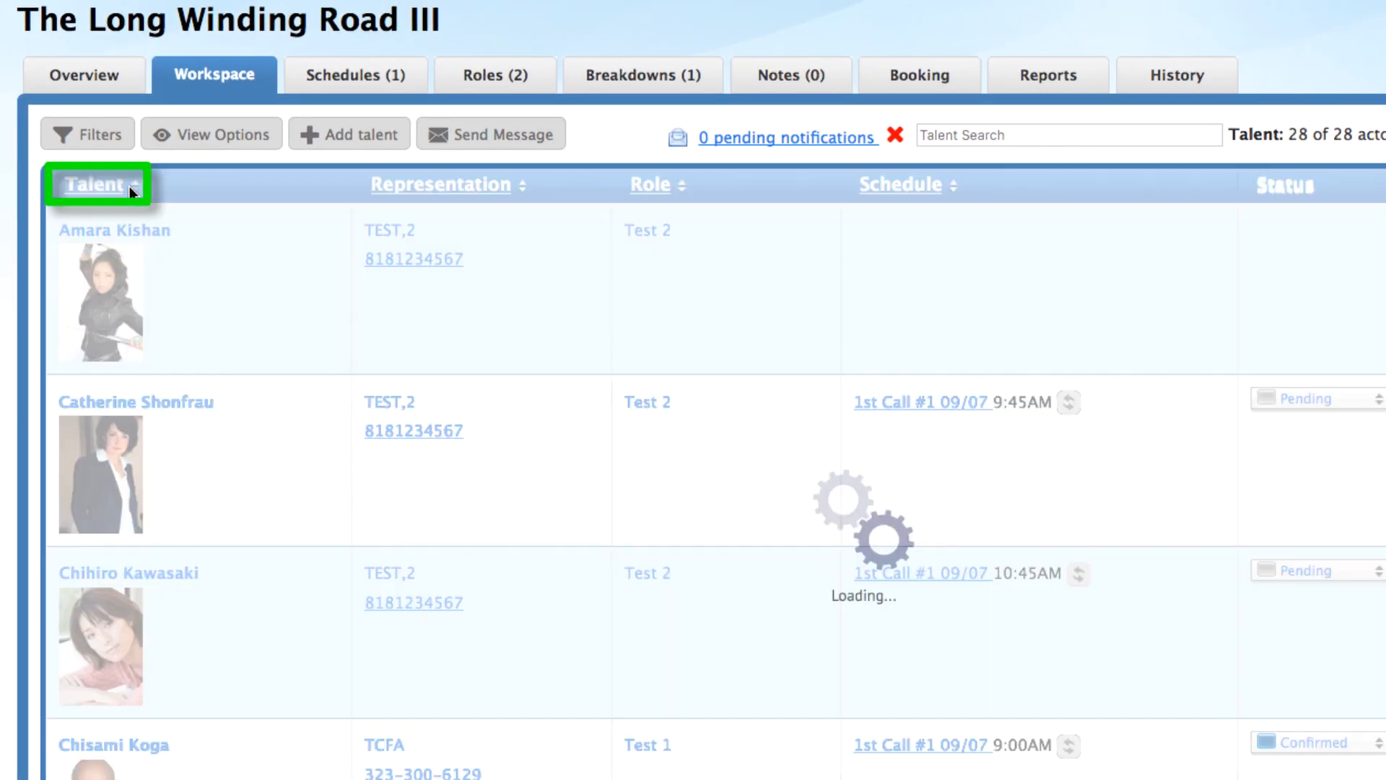
left_click(98, 185)
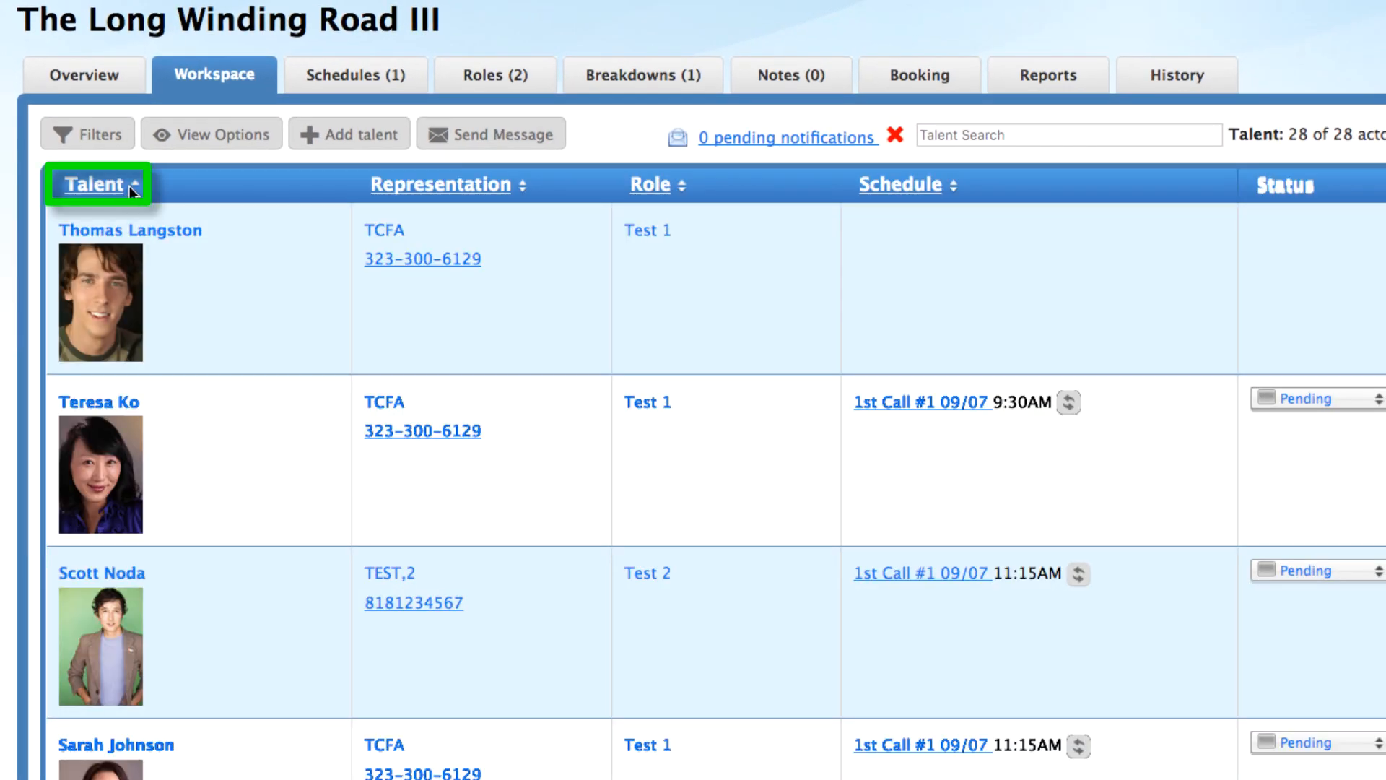
left_click(91, 183)
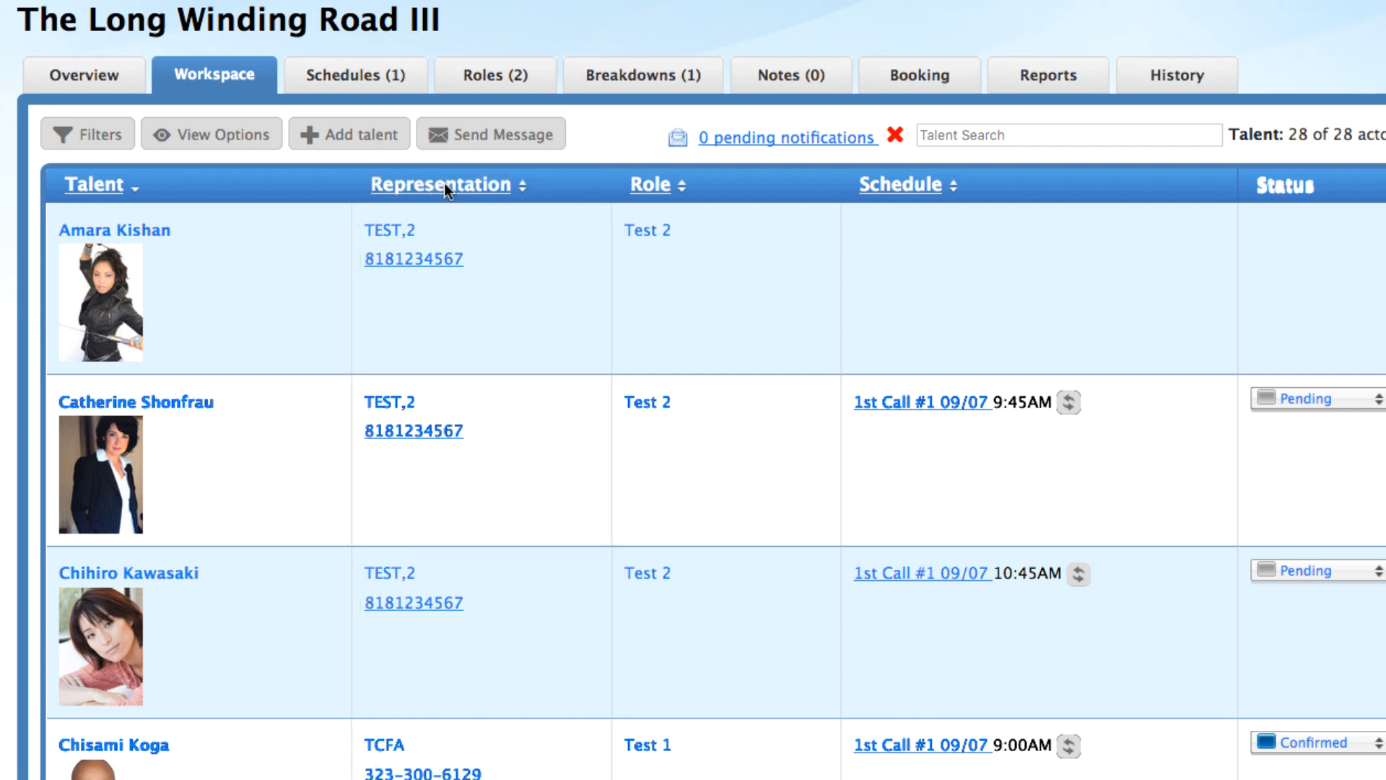
left_click(442, 185)
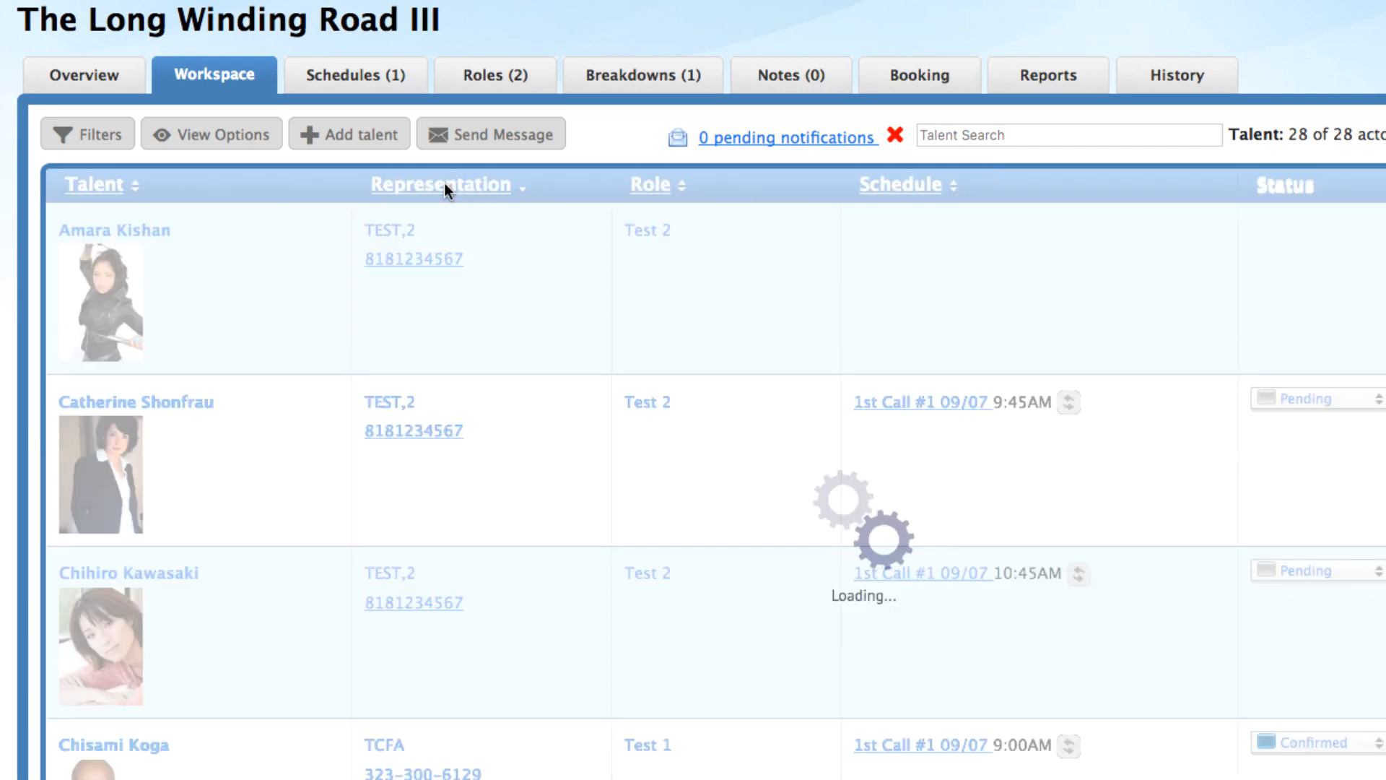
left_click(445, 185)
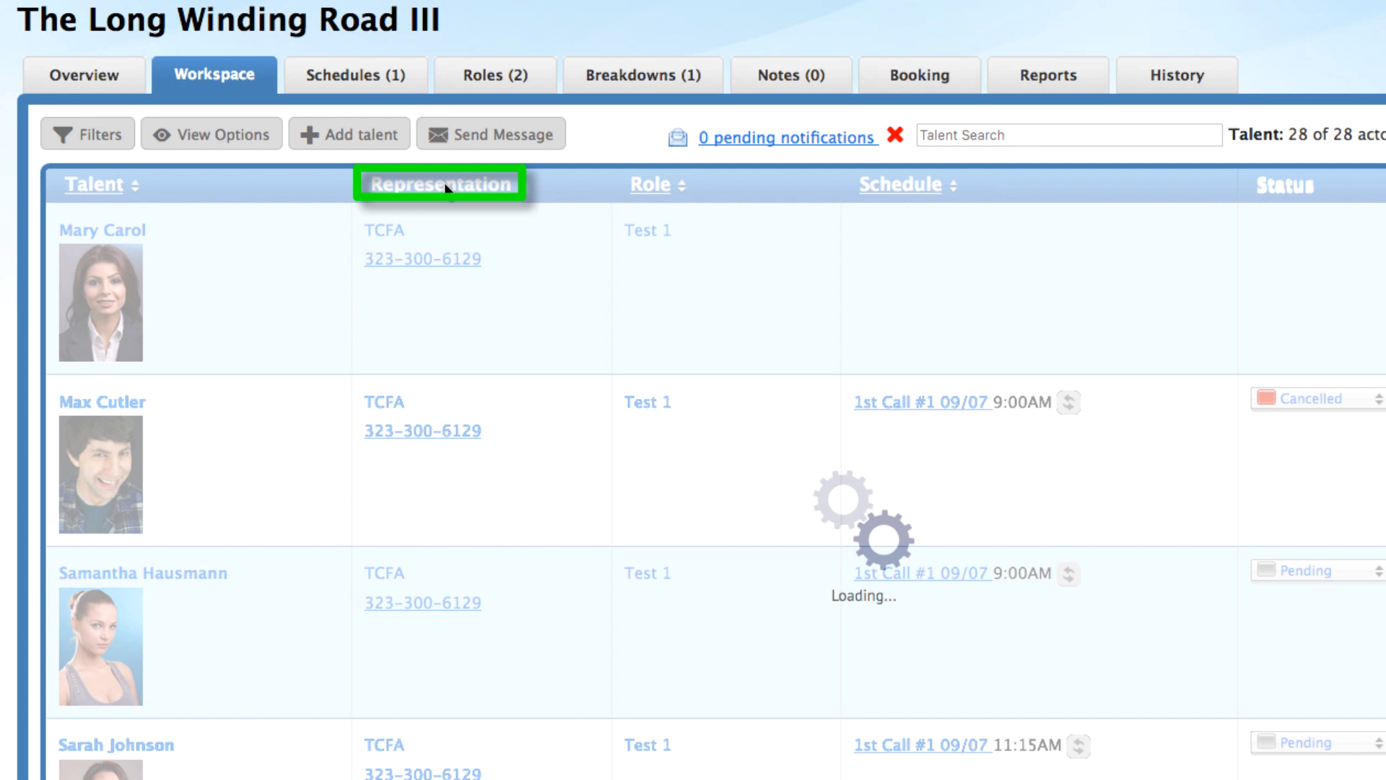
left_click(442, 185)
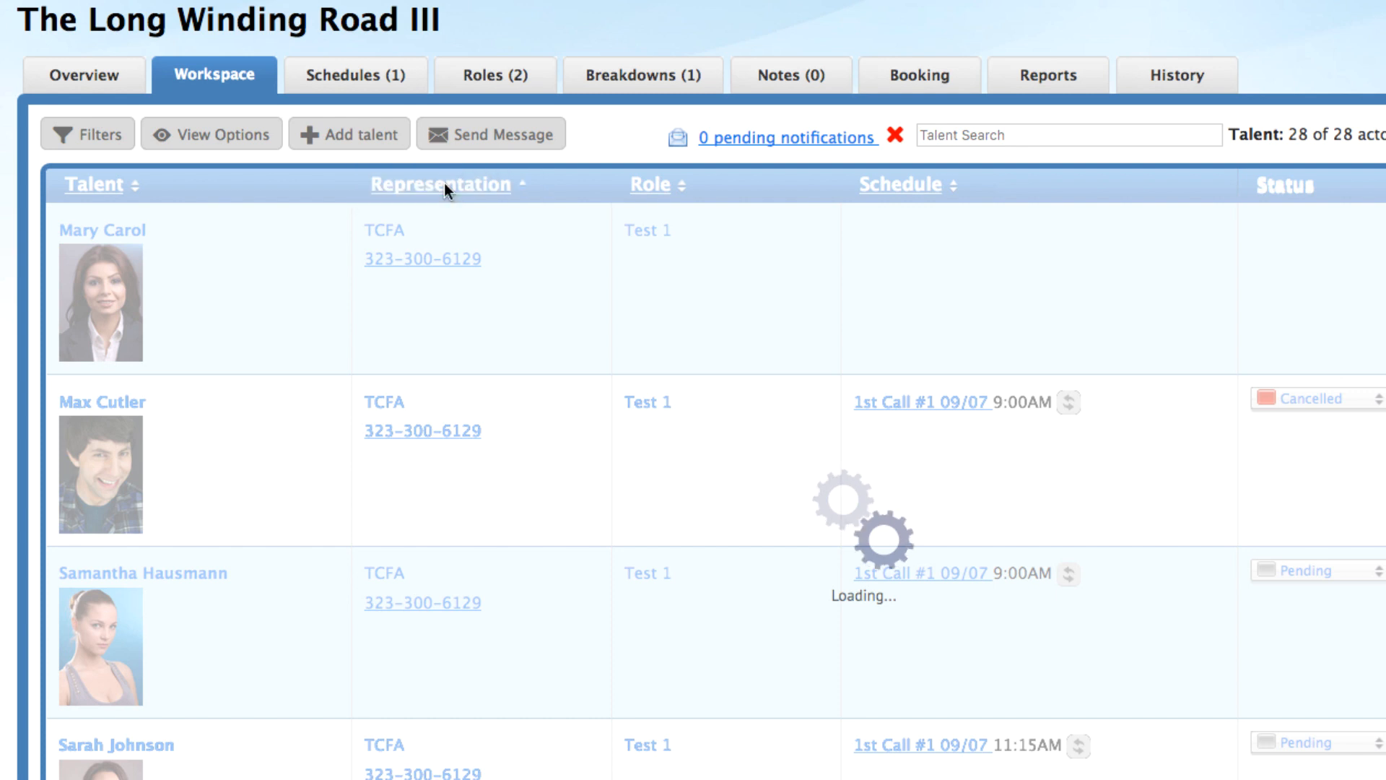
left_click(91, 184)
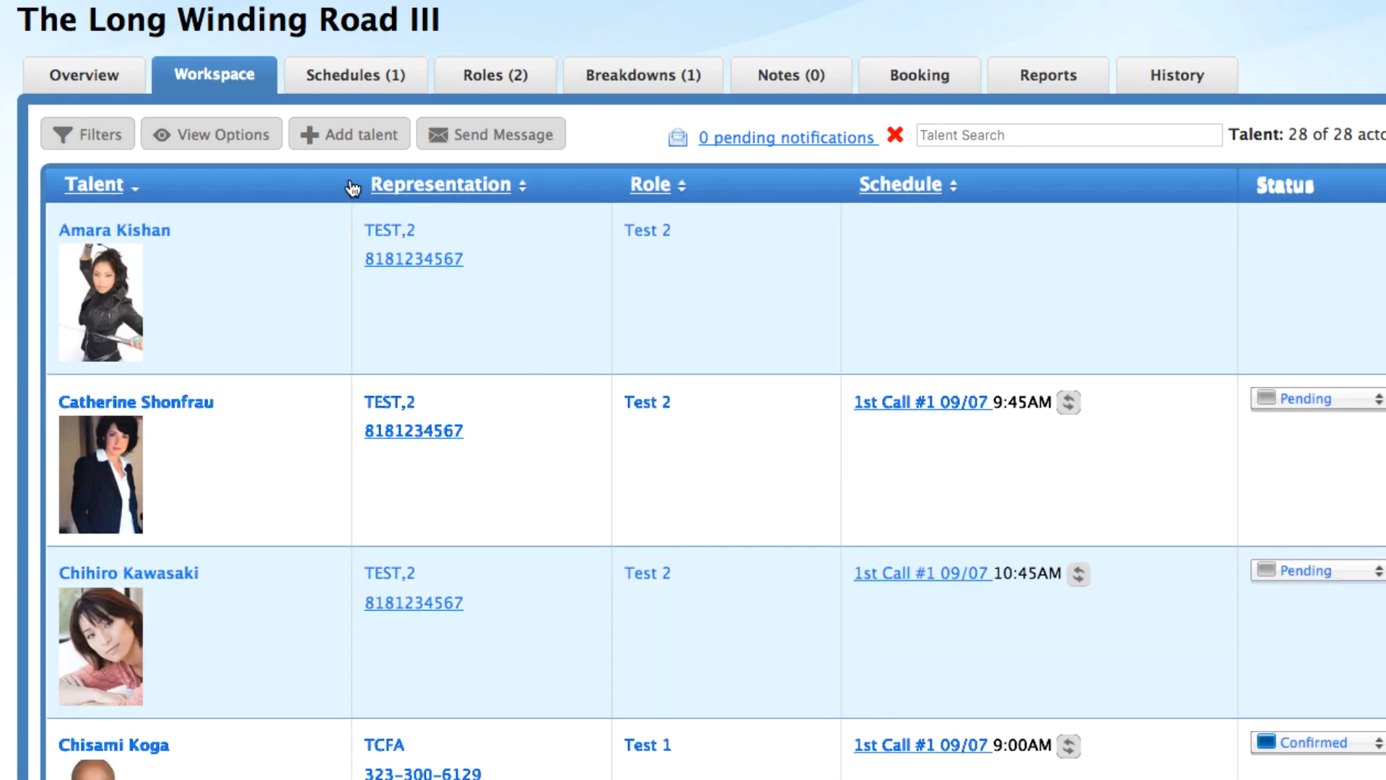
mouse_move(425, 236)
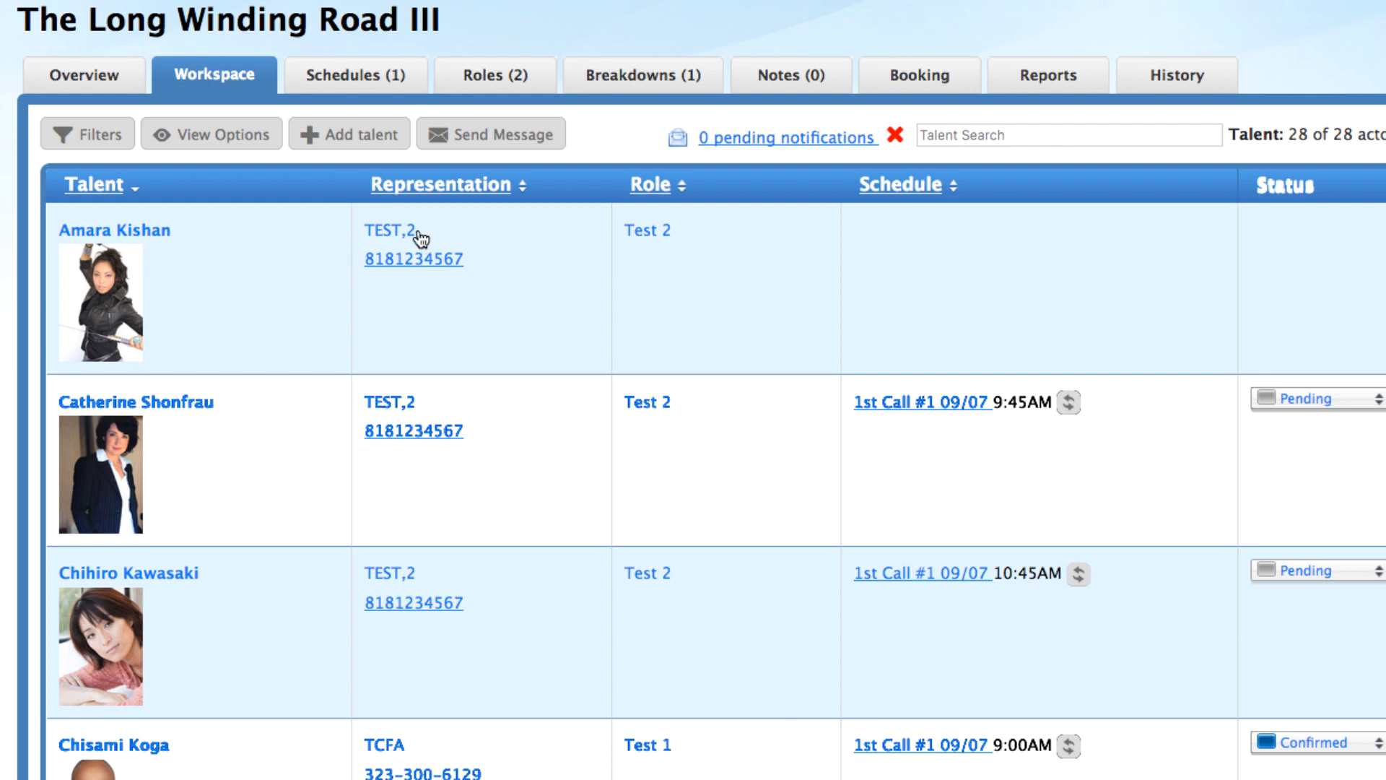
left_click(399, 234)
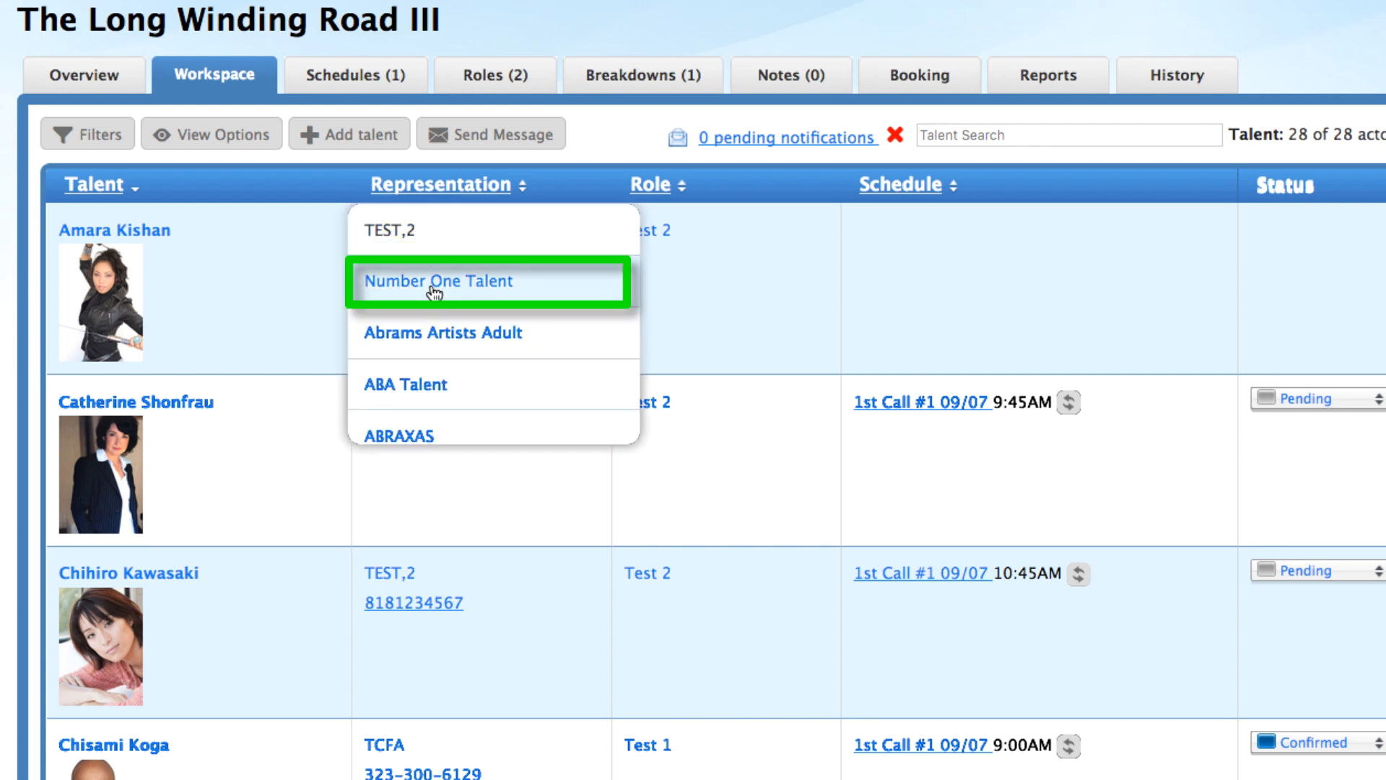
left_click(439, 281)
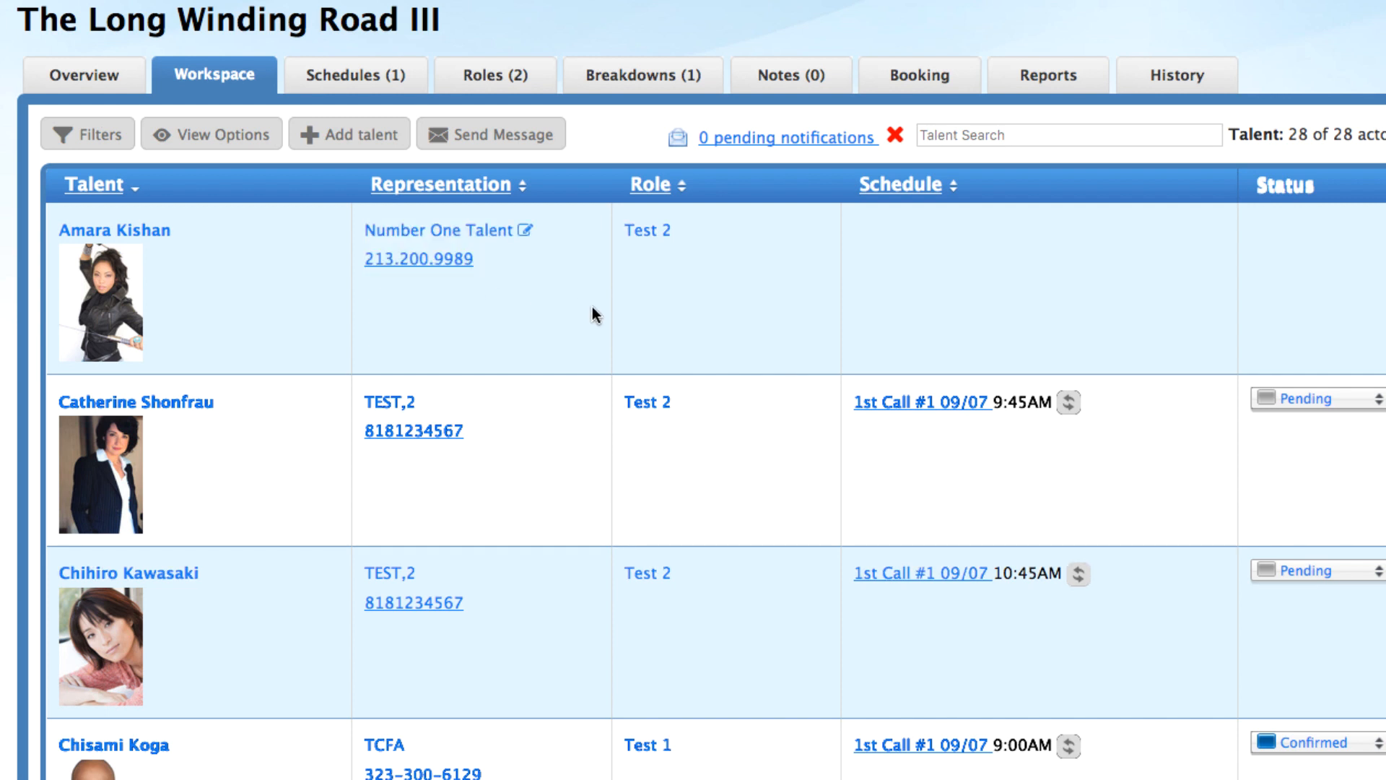
mouse_move(675, 190)
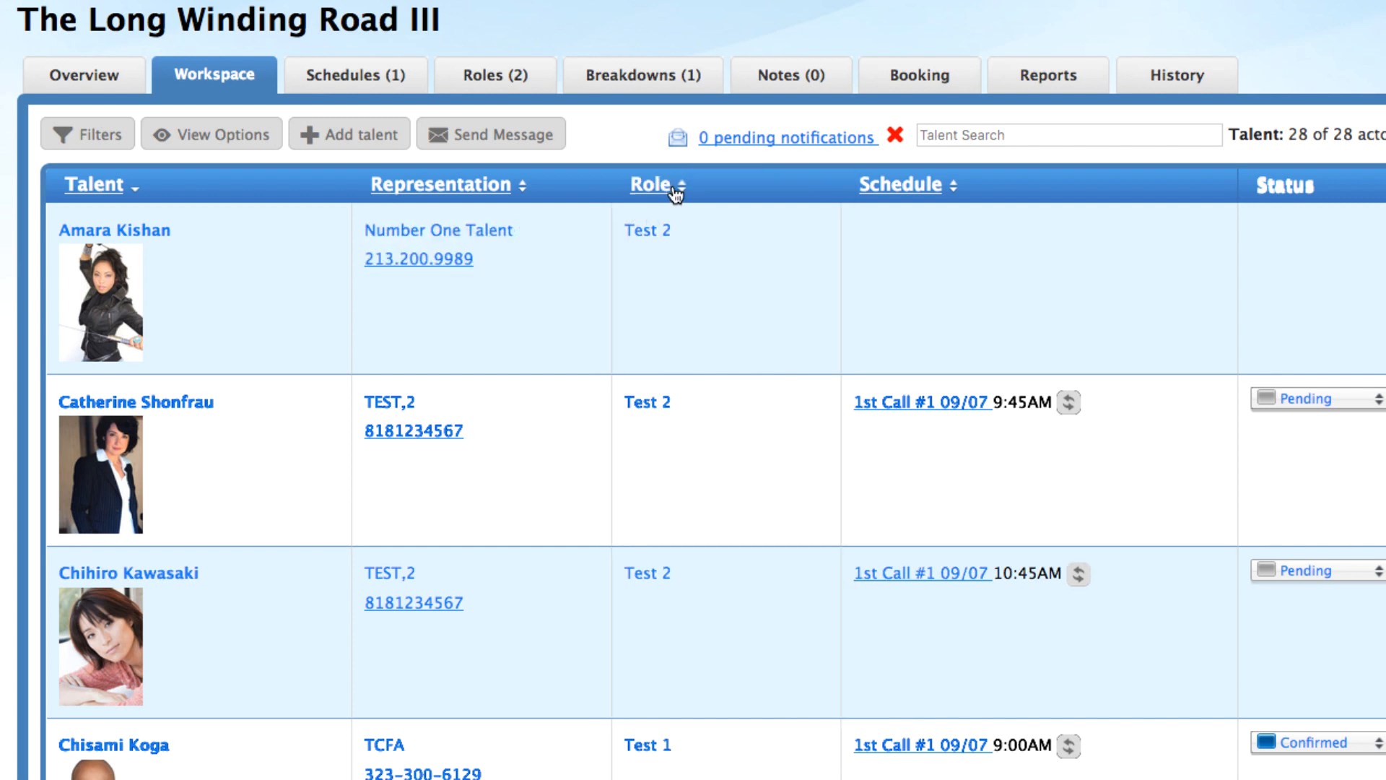
left_click(650, 185)
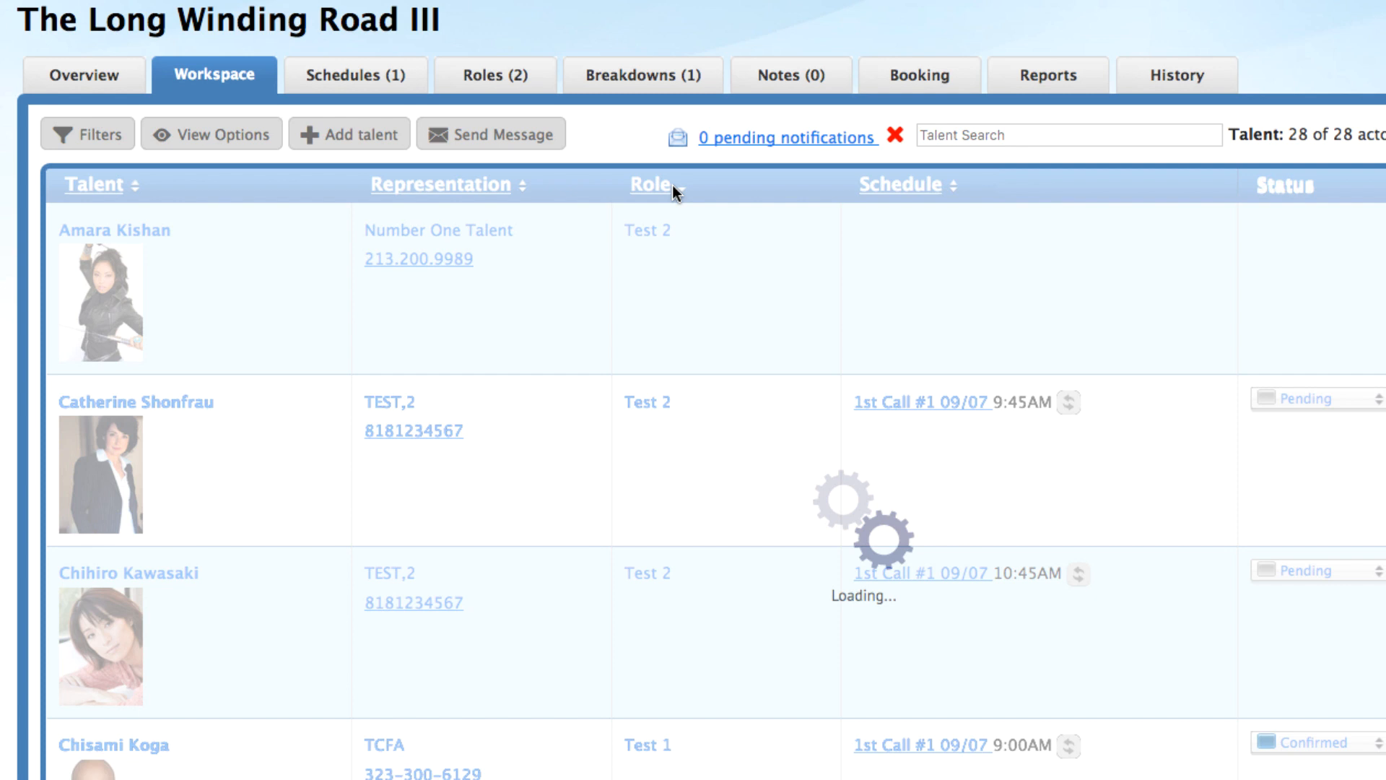
left_click(650, 184)
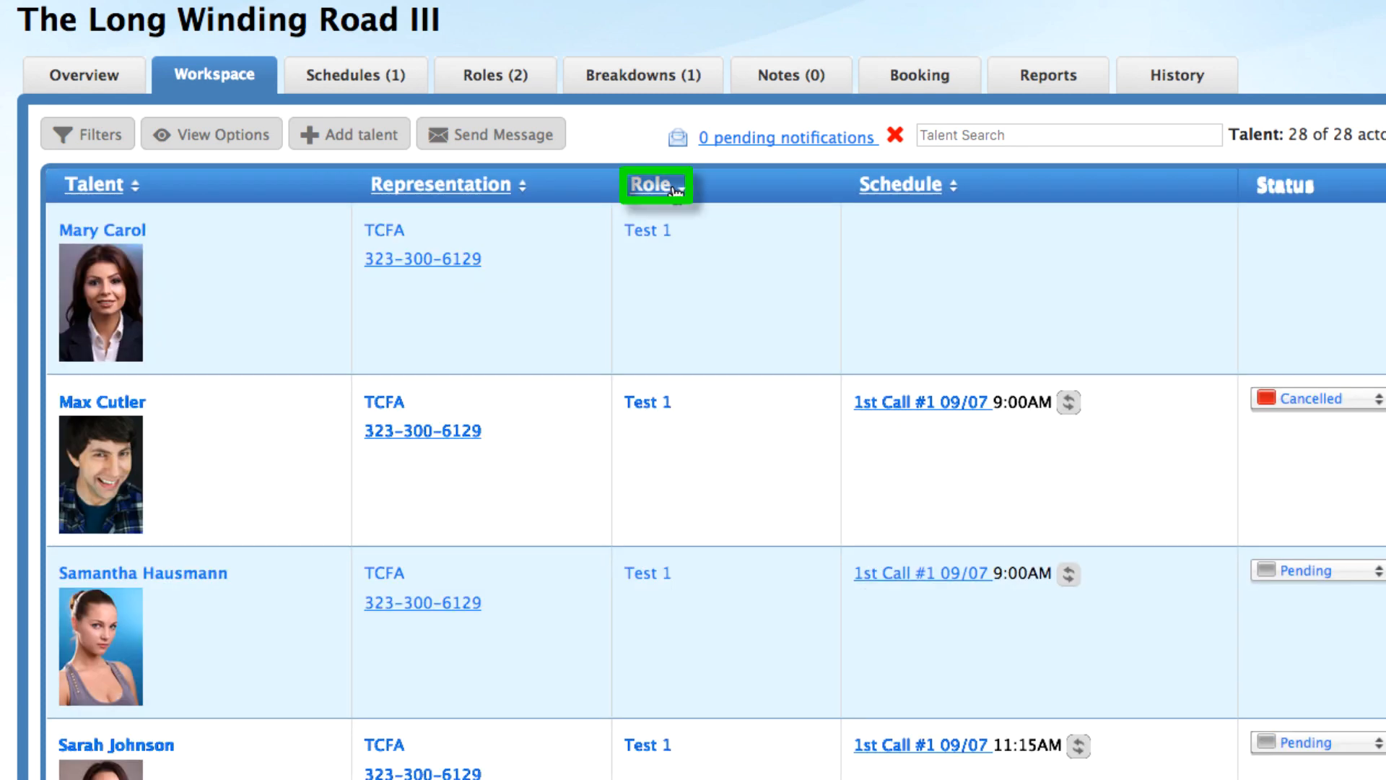
left_click(652, 184)
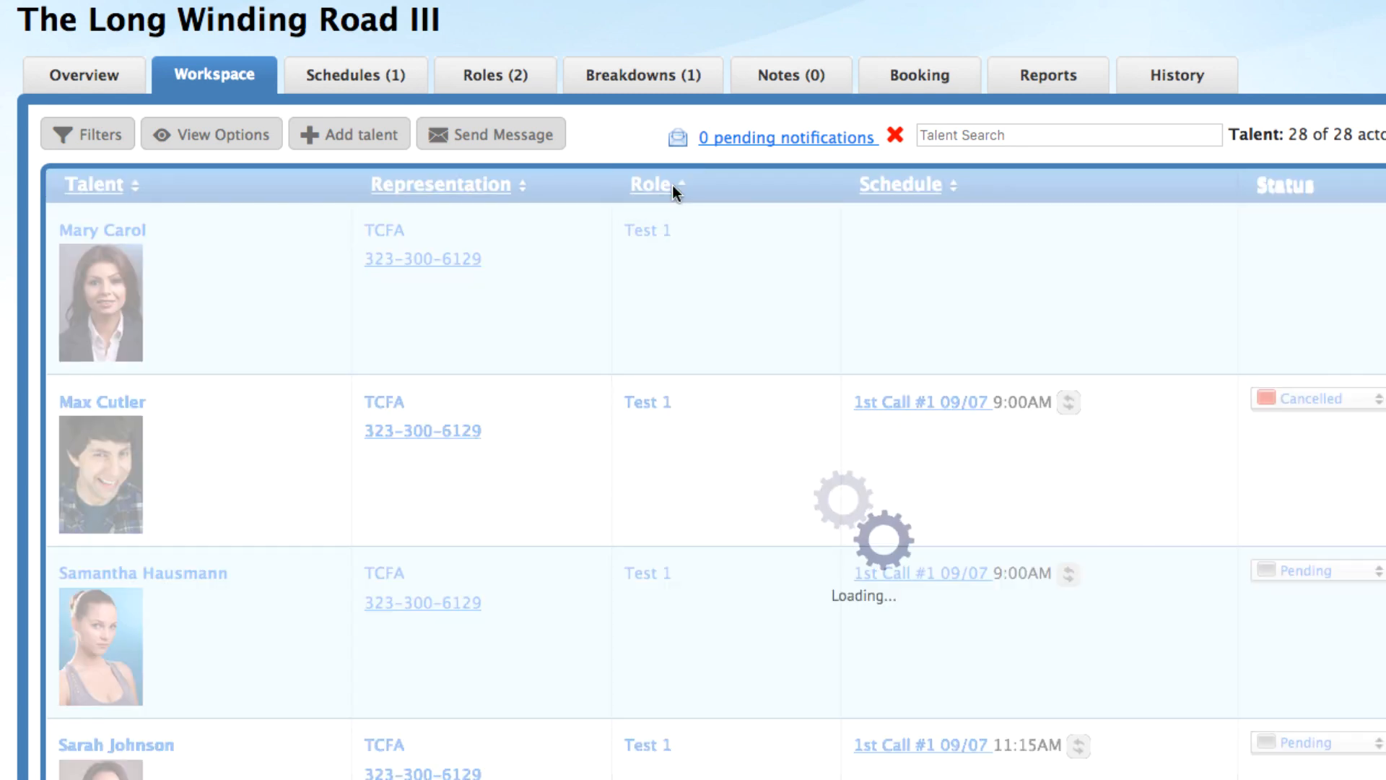
left_click(652, 185)
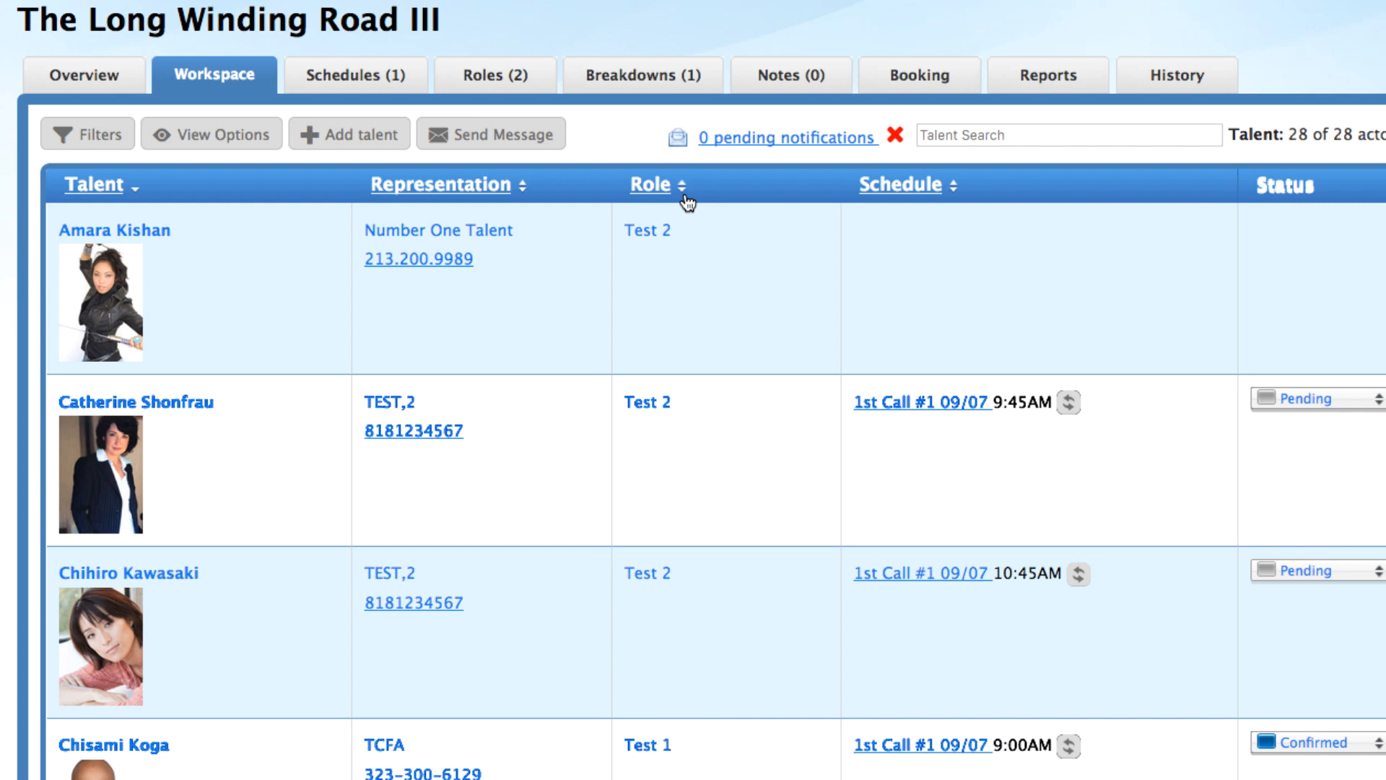
left_click(647, 230)
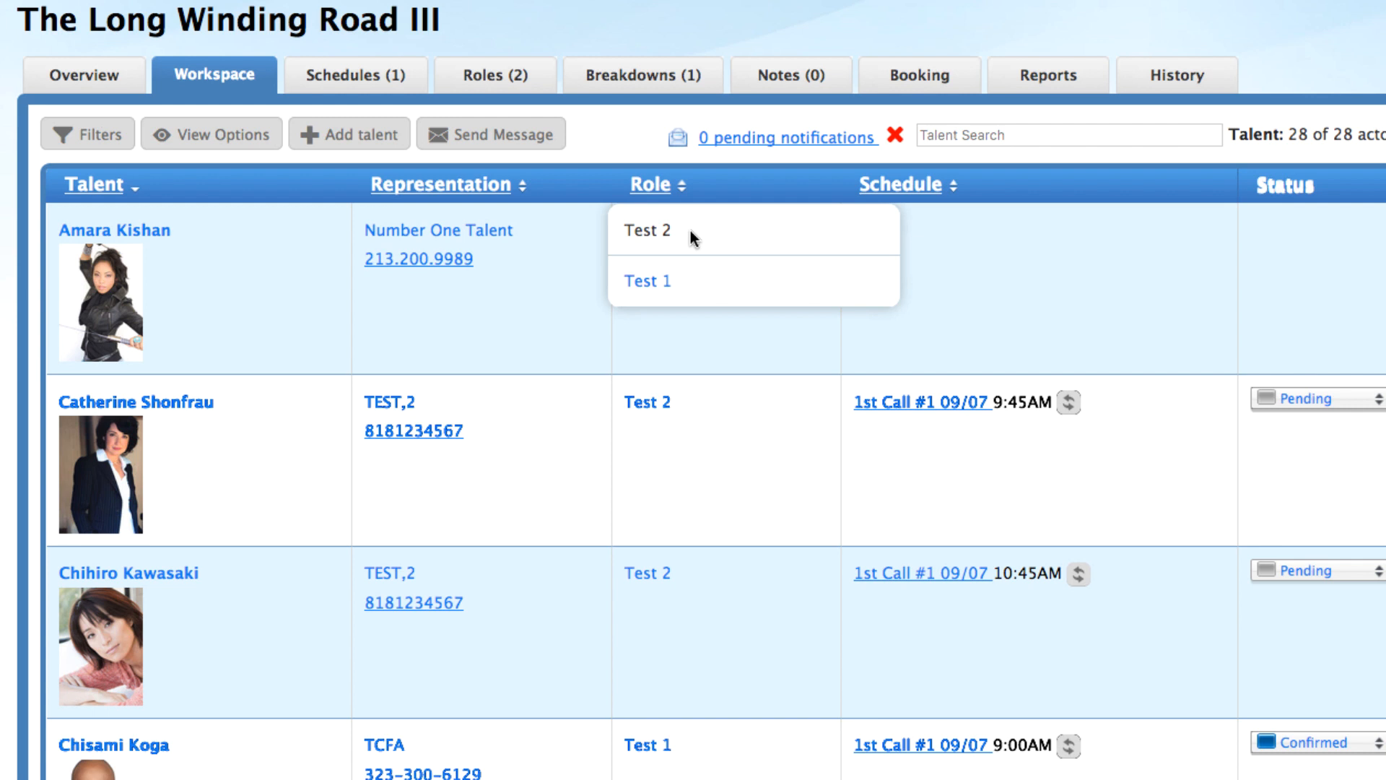
mouse_move(667, 285)
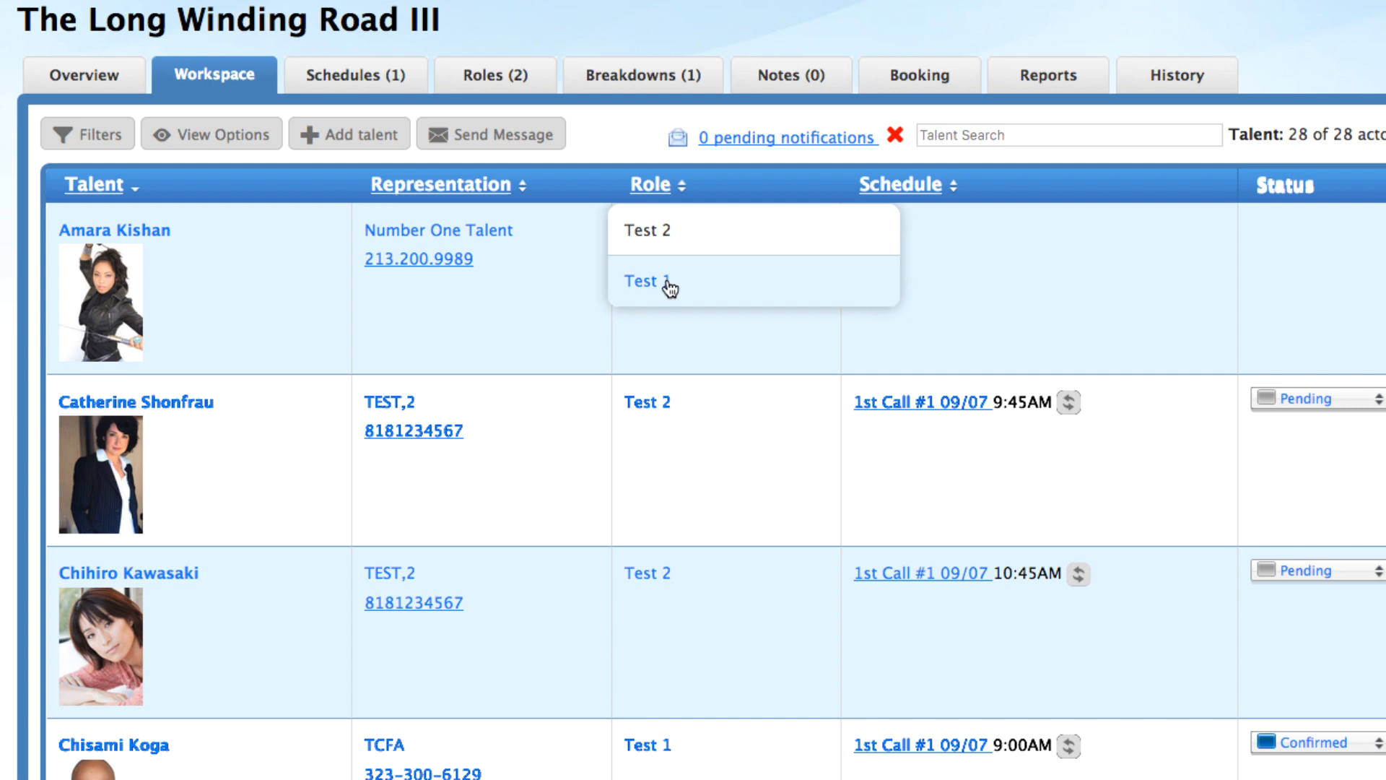
left_click(642, 280)
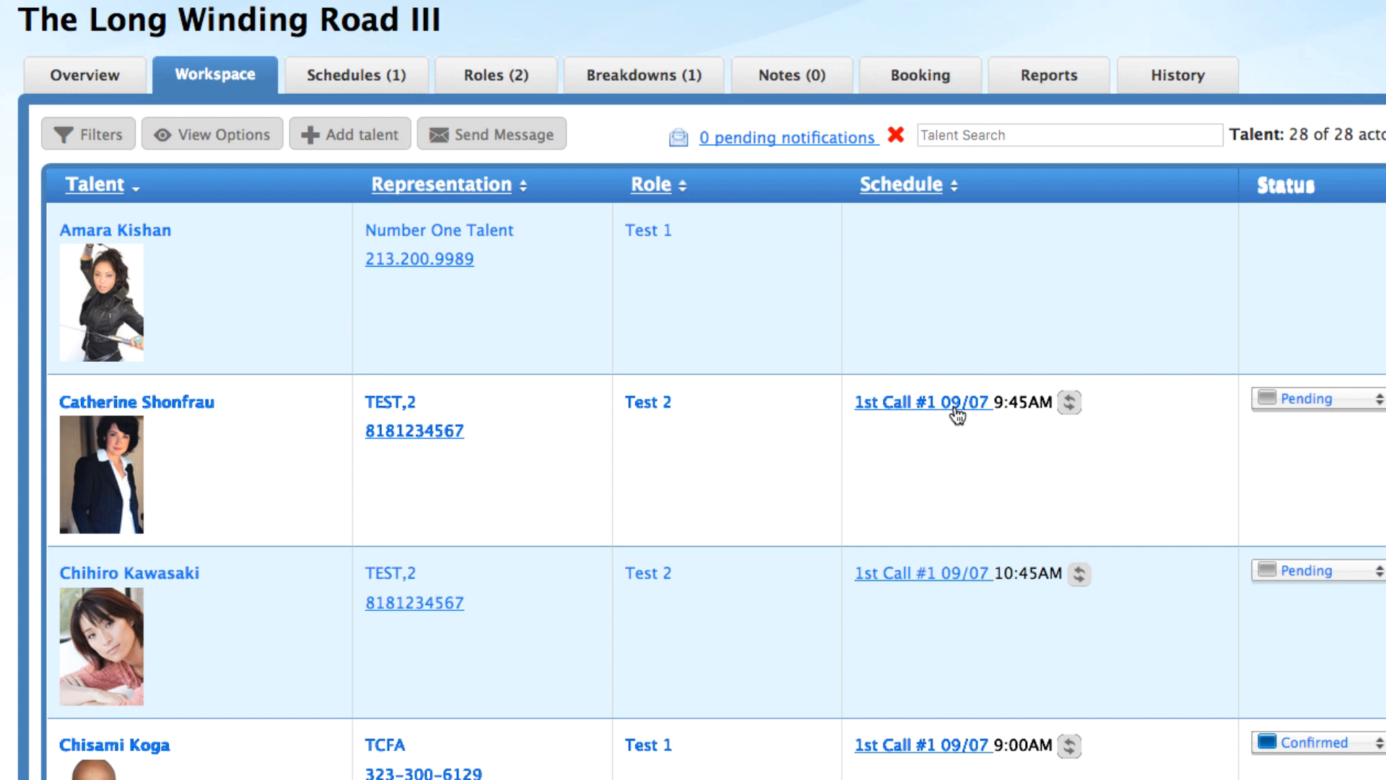
left_click(923, 402)
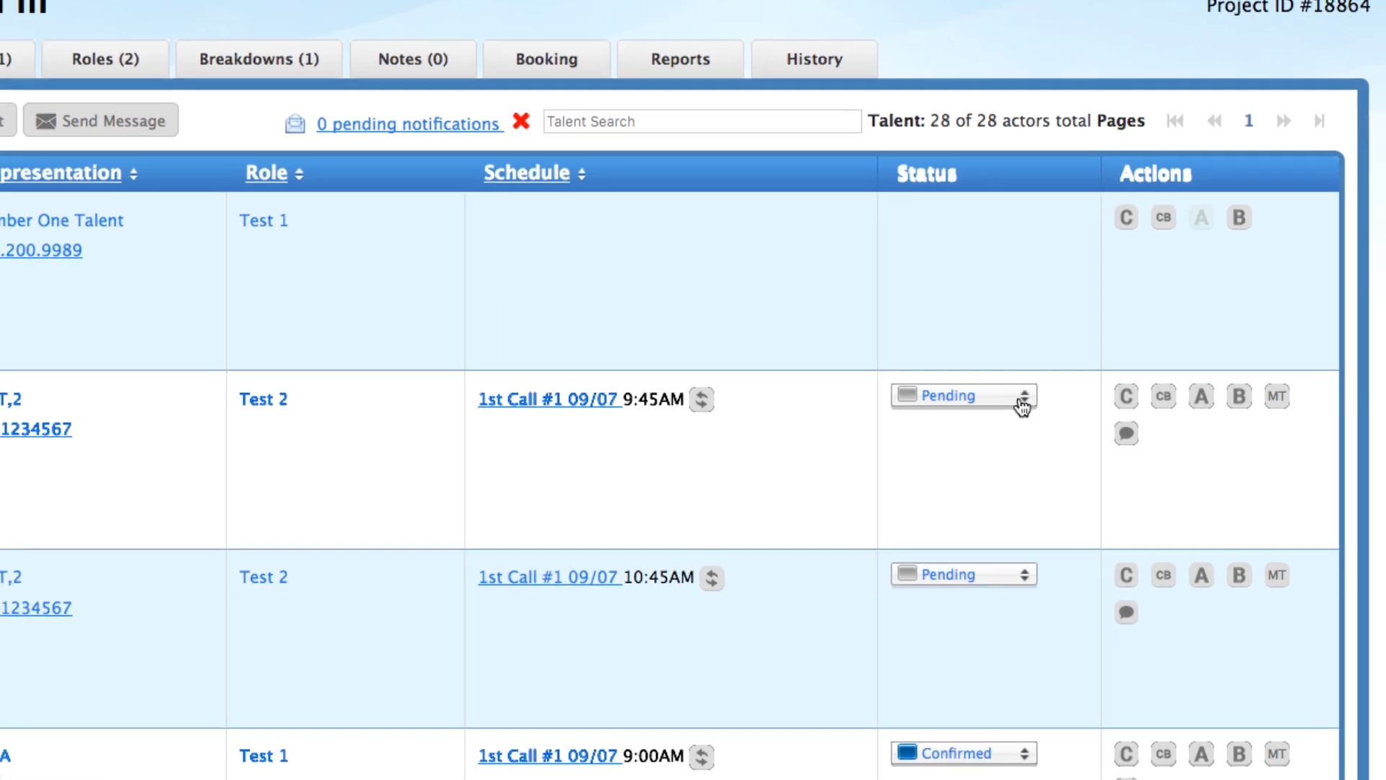
left_click(1026, 395)
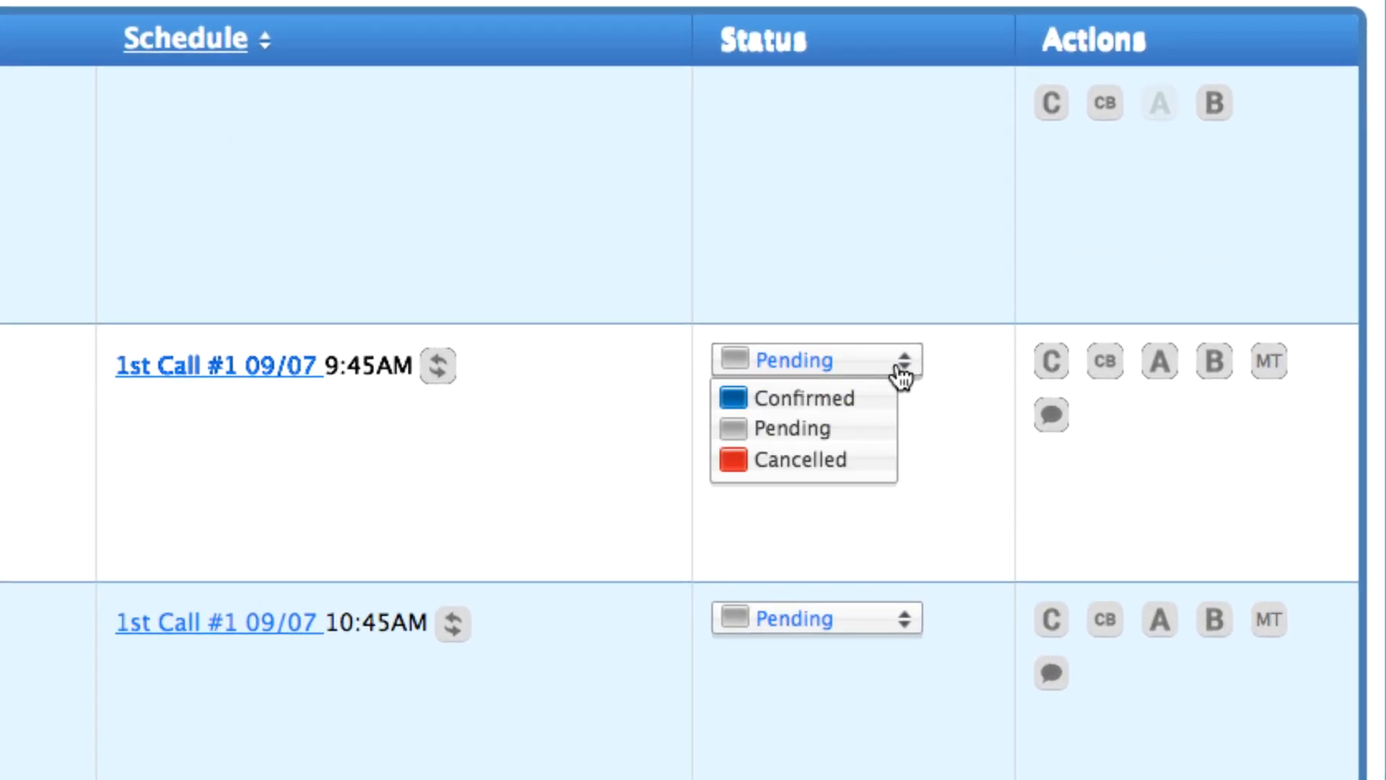
mouse_move(884, 473)
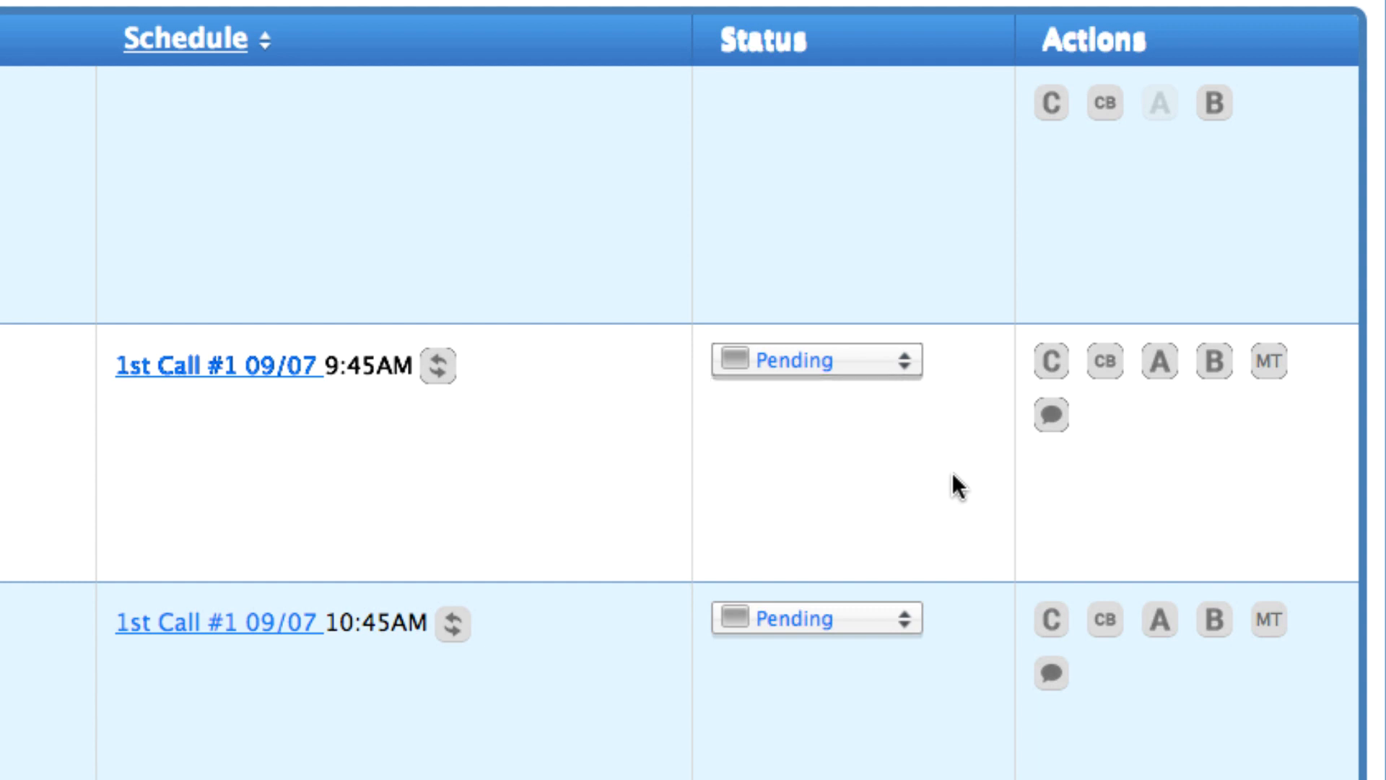
mouse_move(1017, 407)
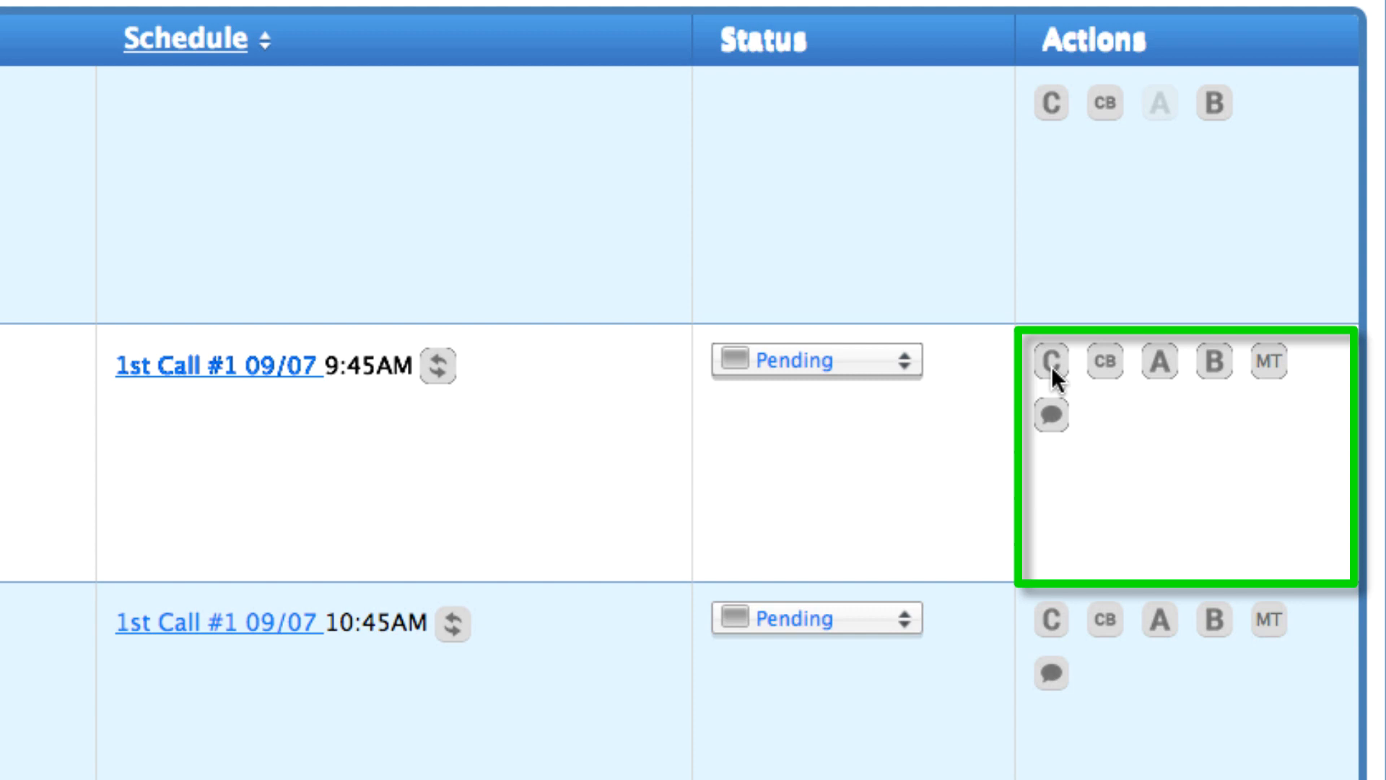
mouse_move(1054, 367)
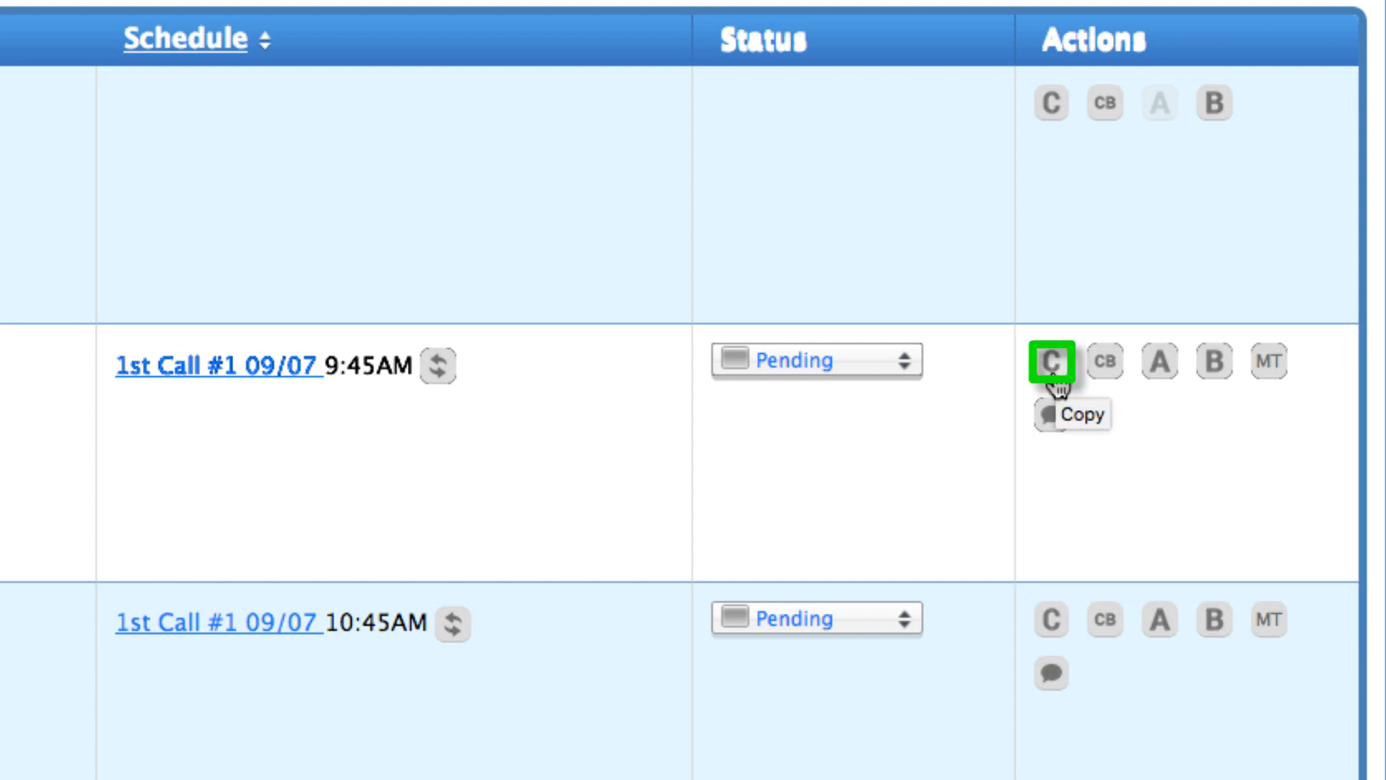
left_click(1055, 361)
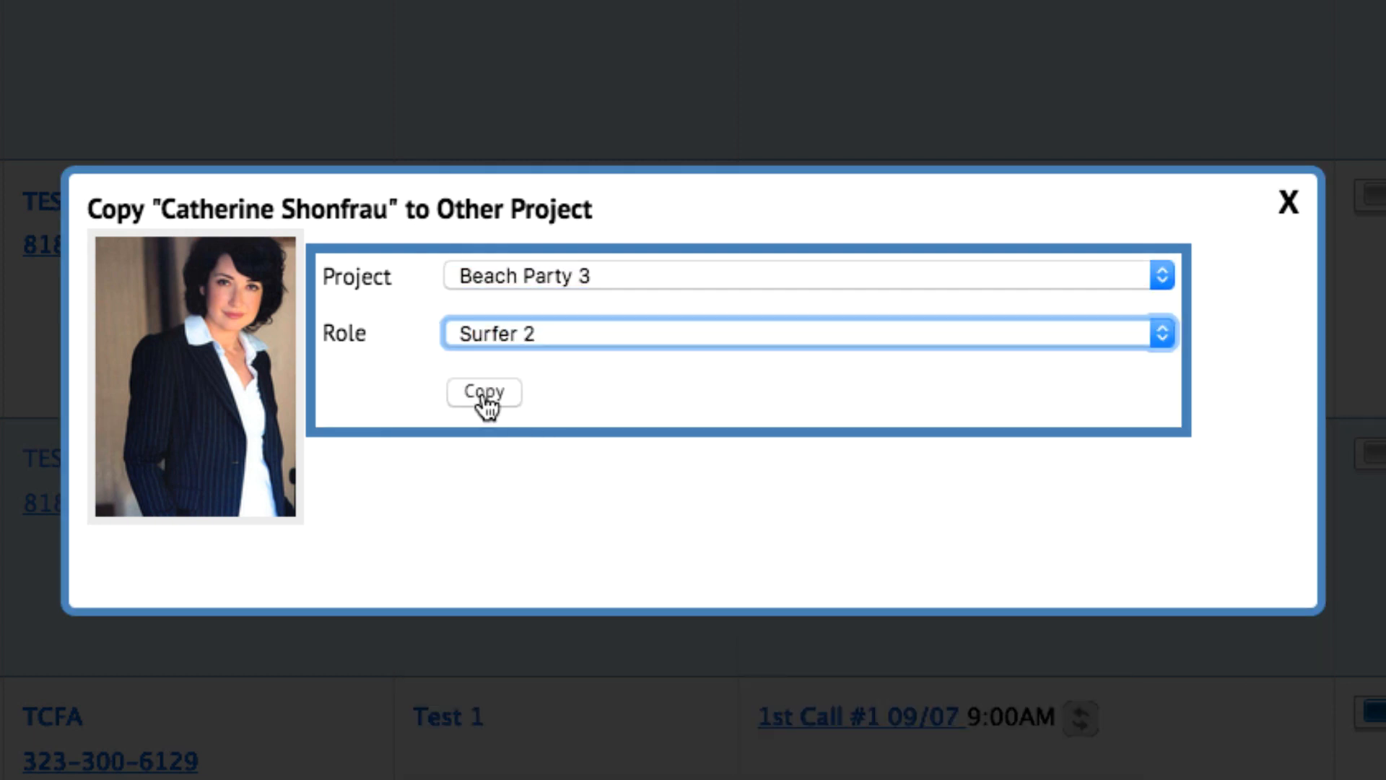
left_click(484, 393)
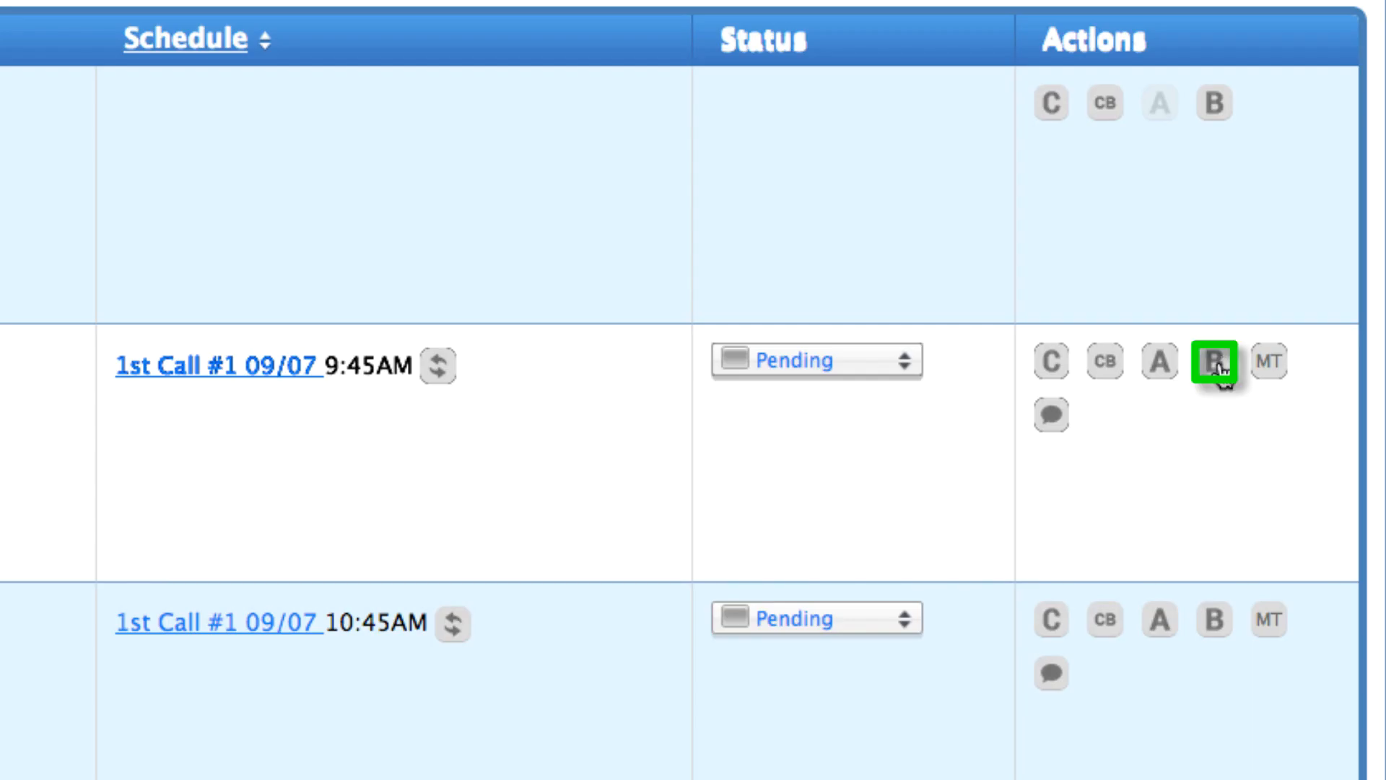
mouse_move(1216, 384)
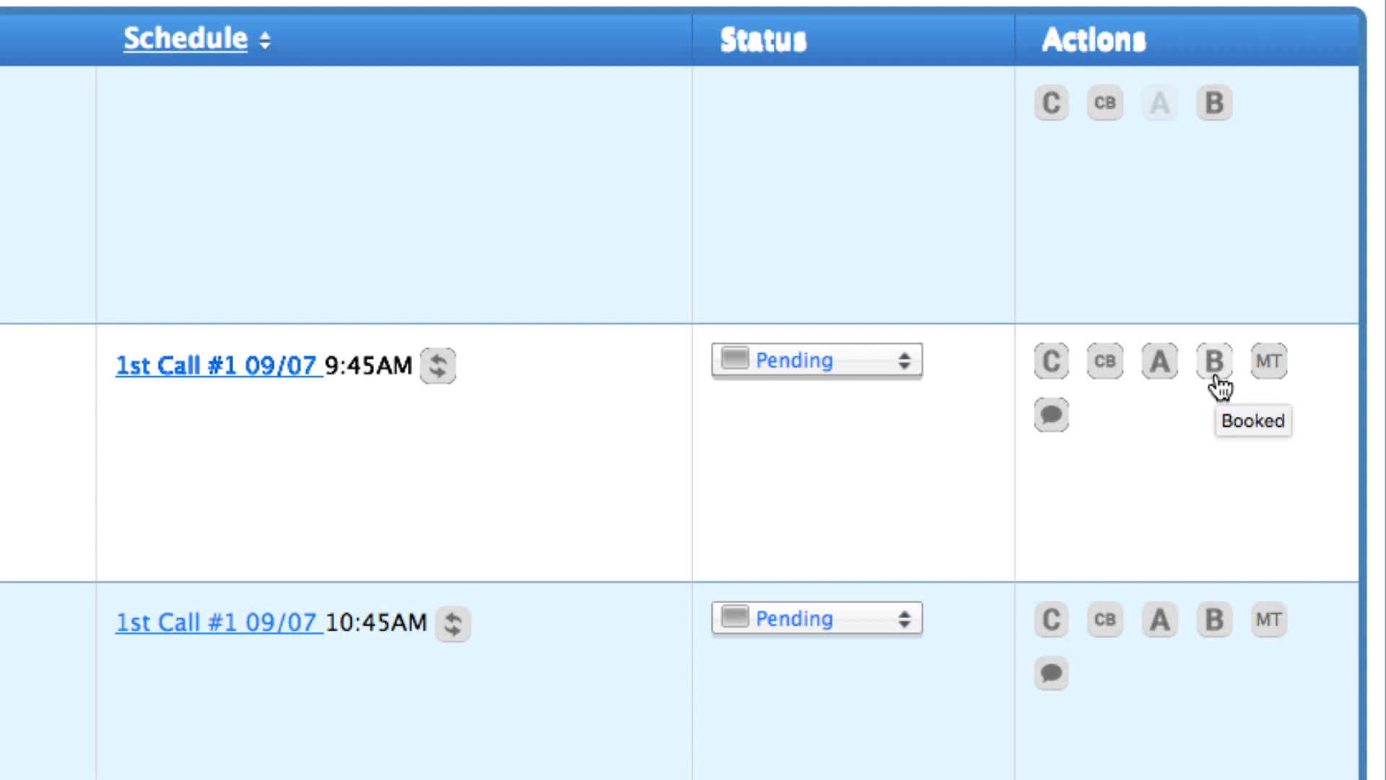
Review the second actor's action buttons and switch on her A action flag.
left_click(1213, 361)
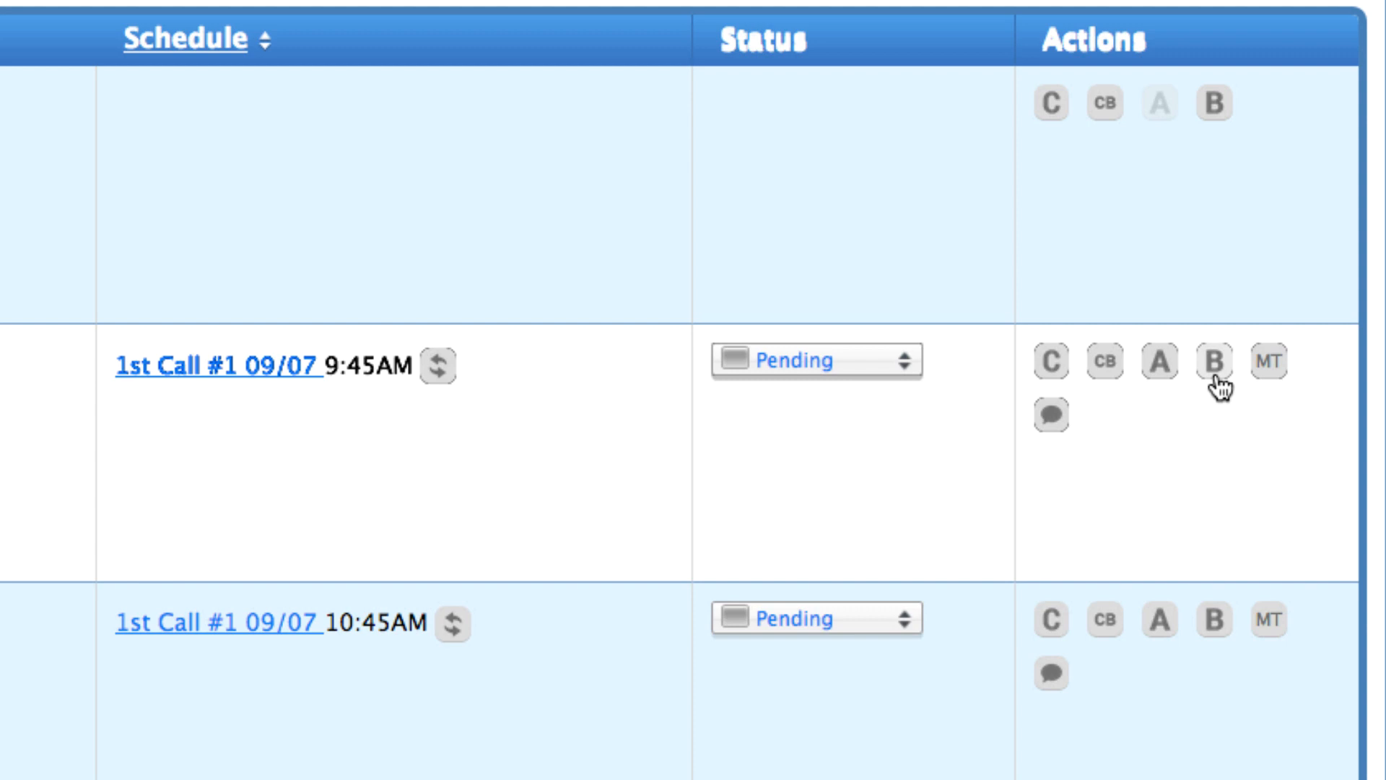
mouse_move(1181, 371)
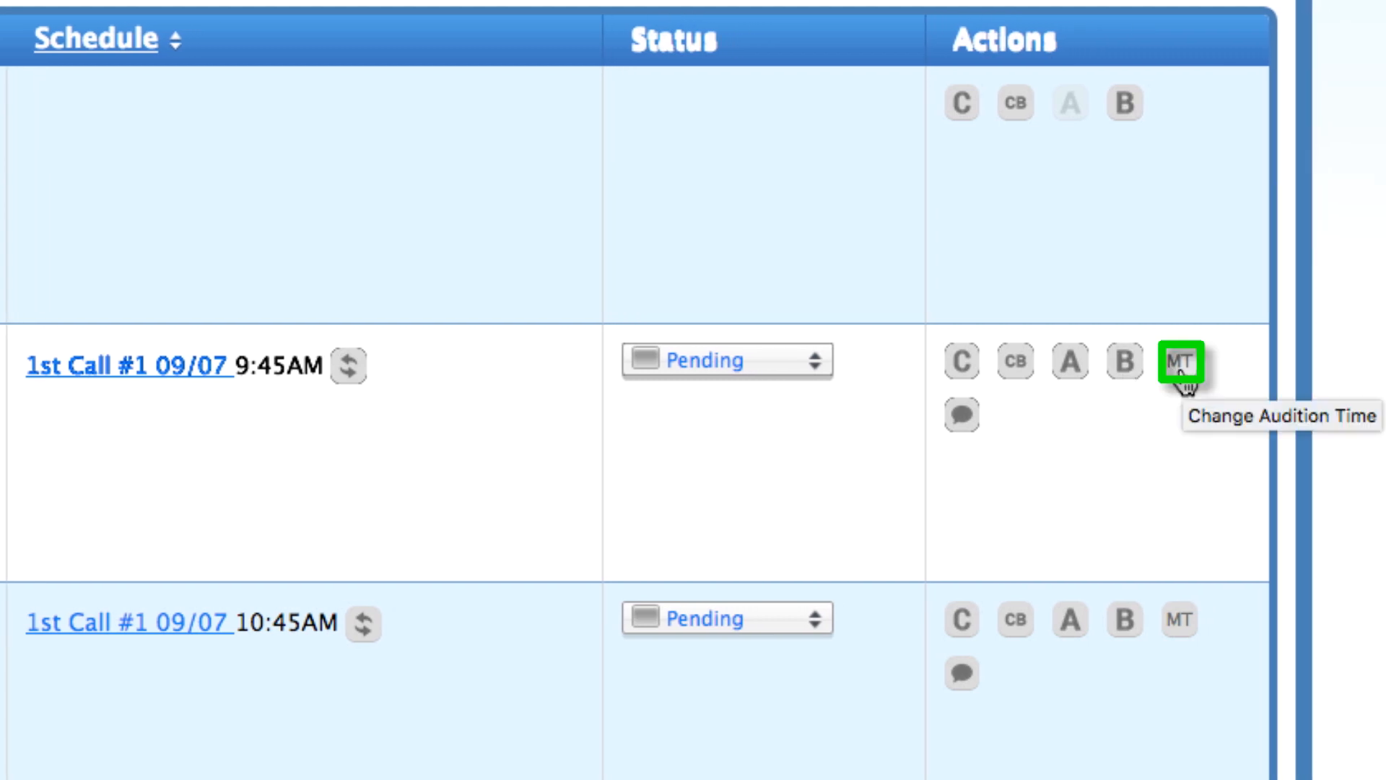
left_click(1179, 361)
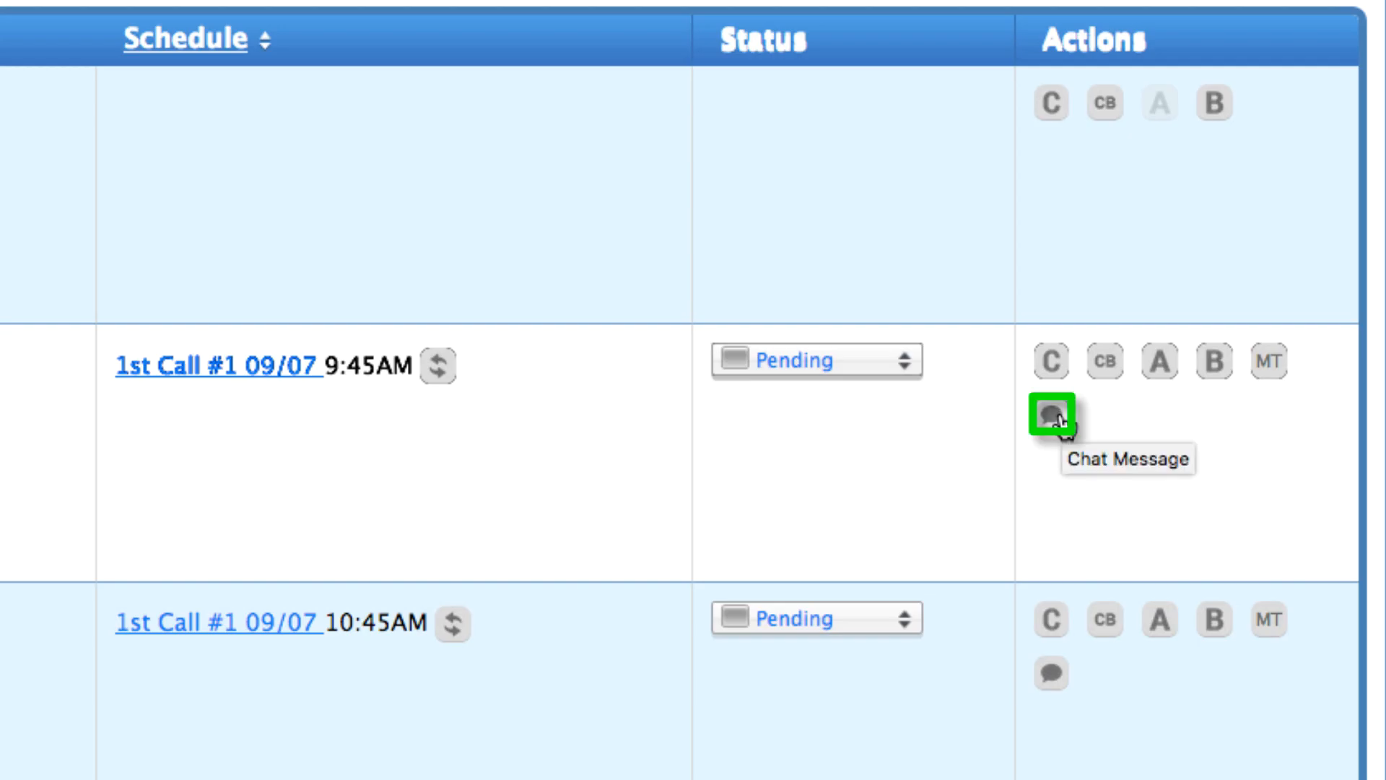
left_click(1053, 413)
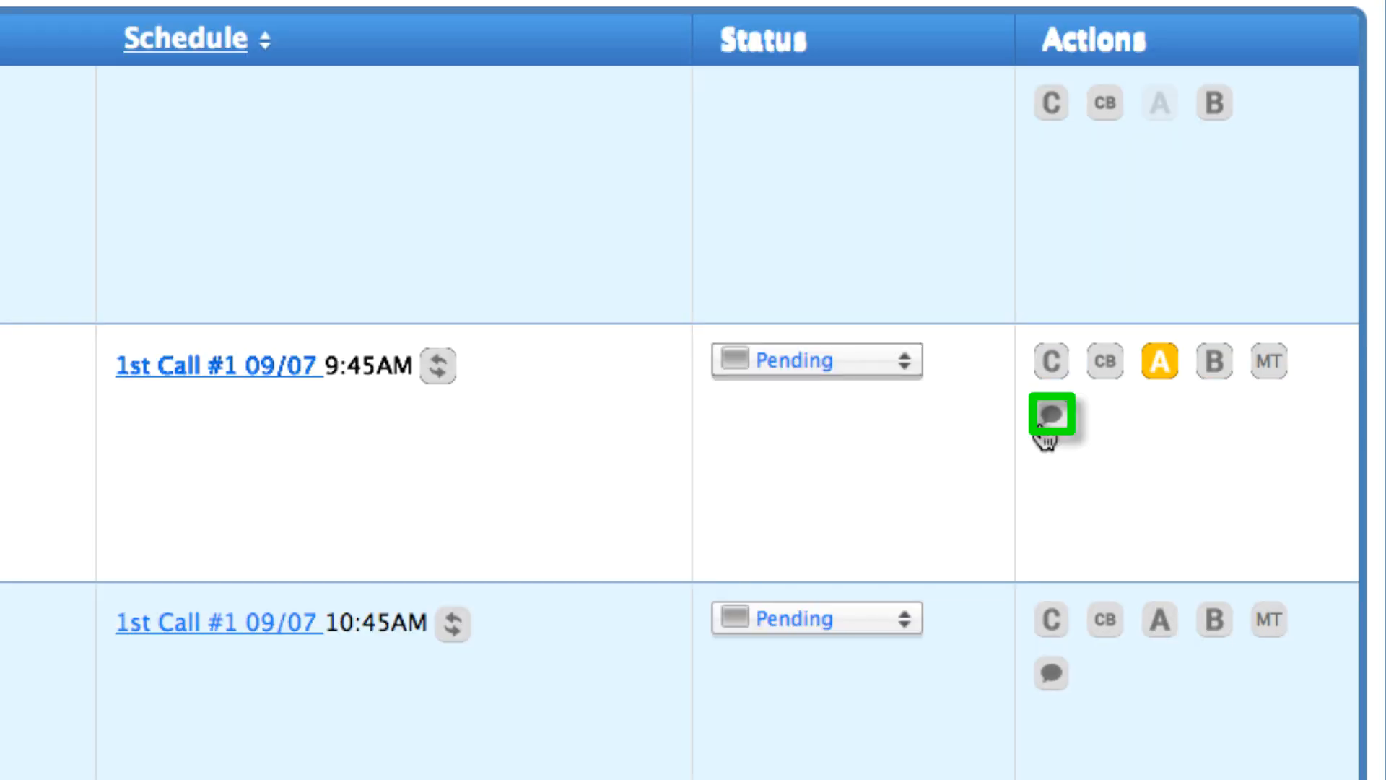
left_click(1051, 417)
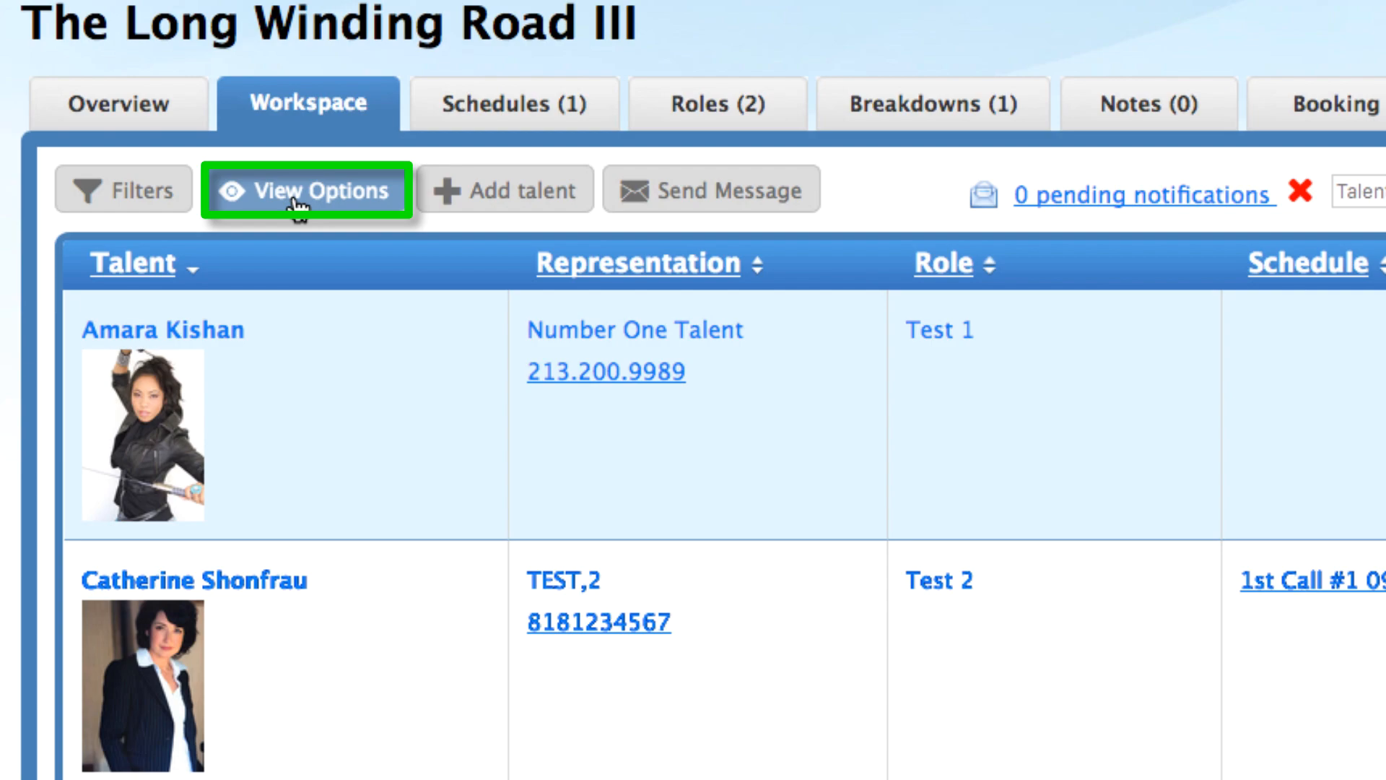
left_click(306, 191)
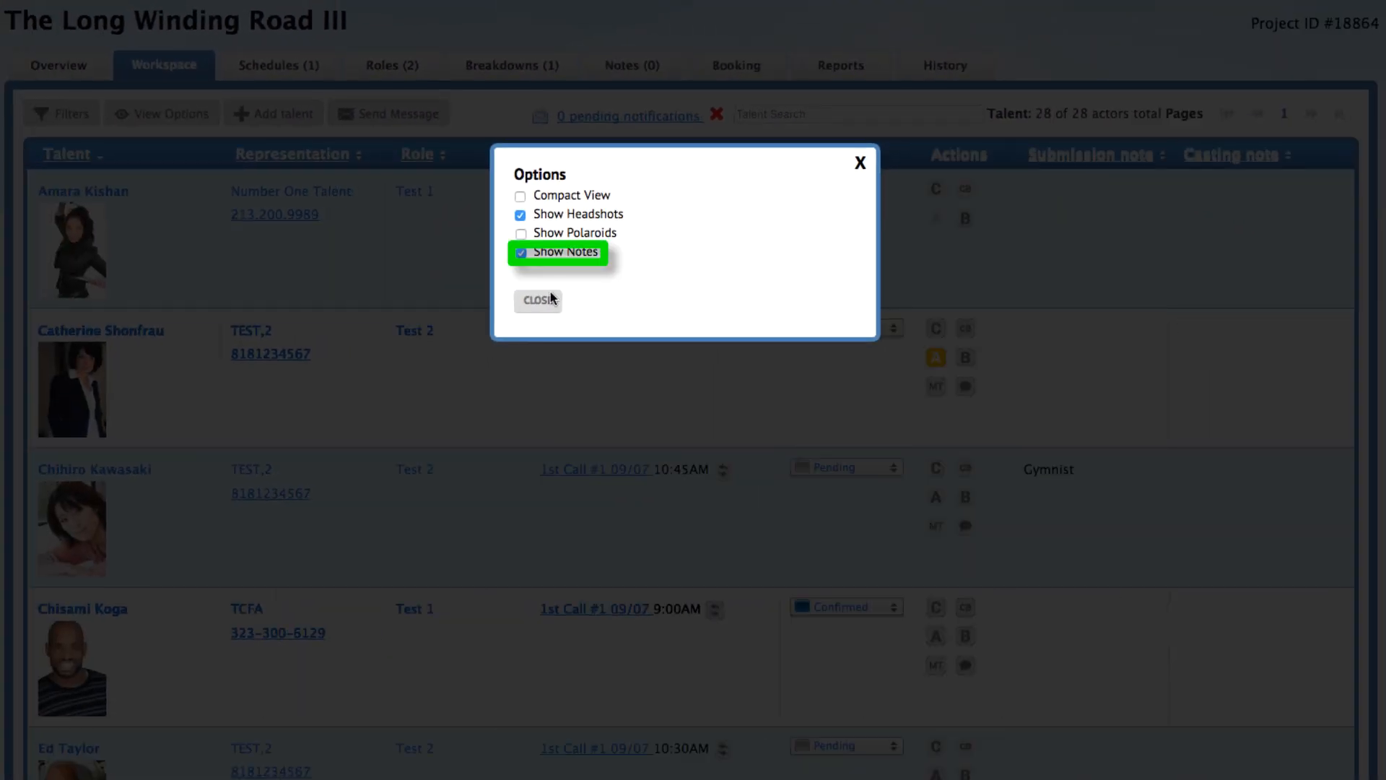
left_click(537, 300)
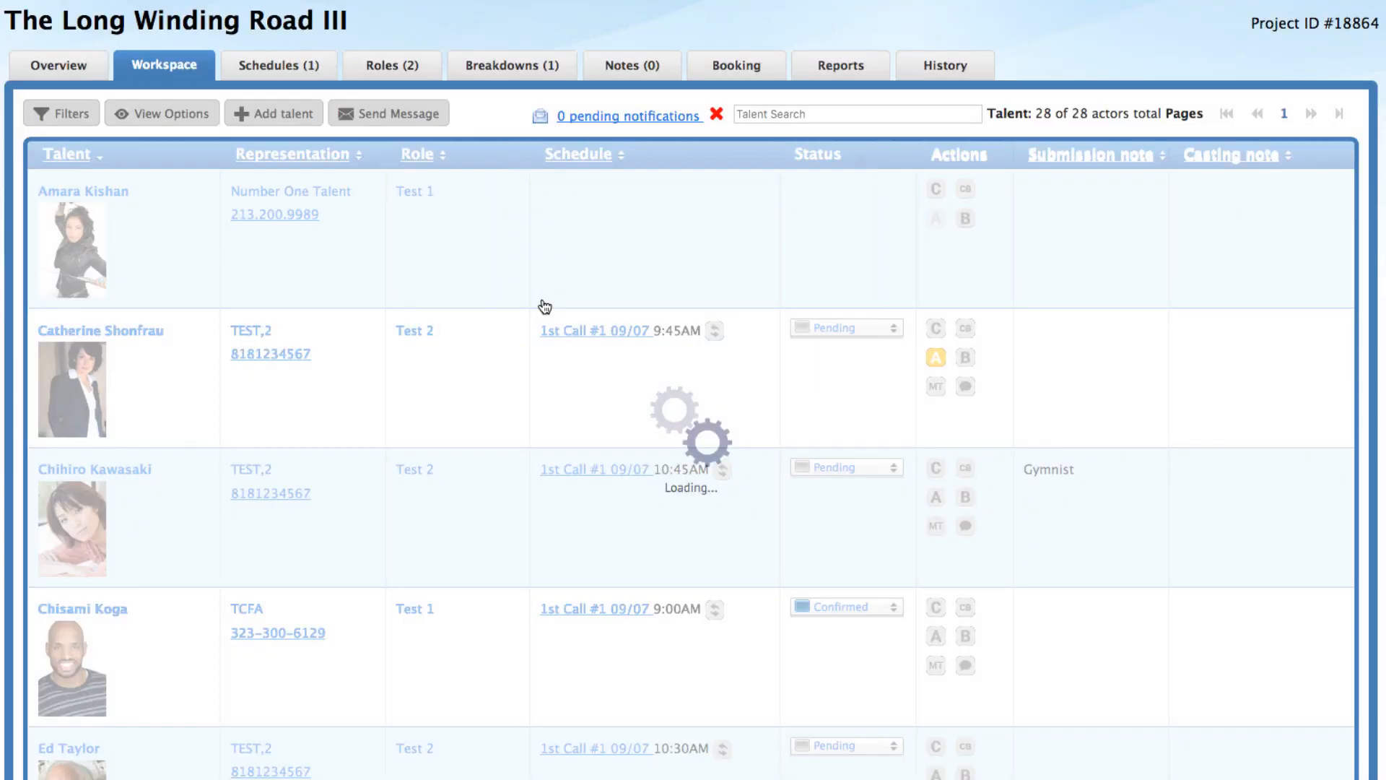
mouse_move(1167, 433)
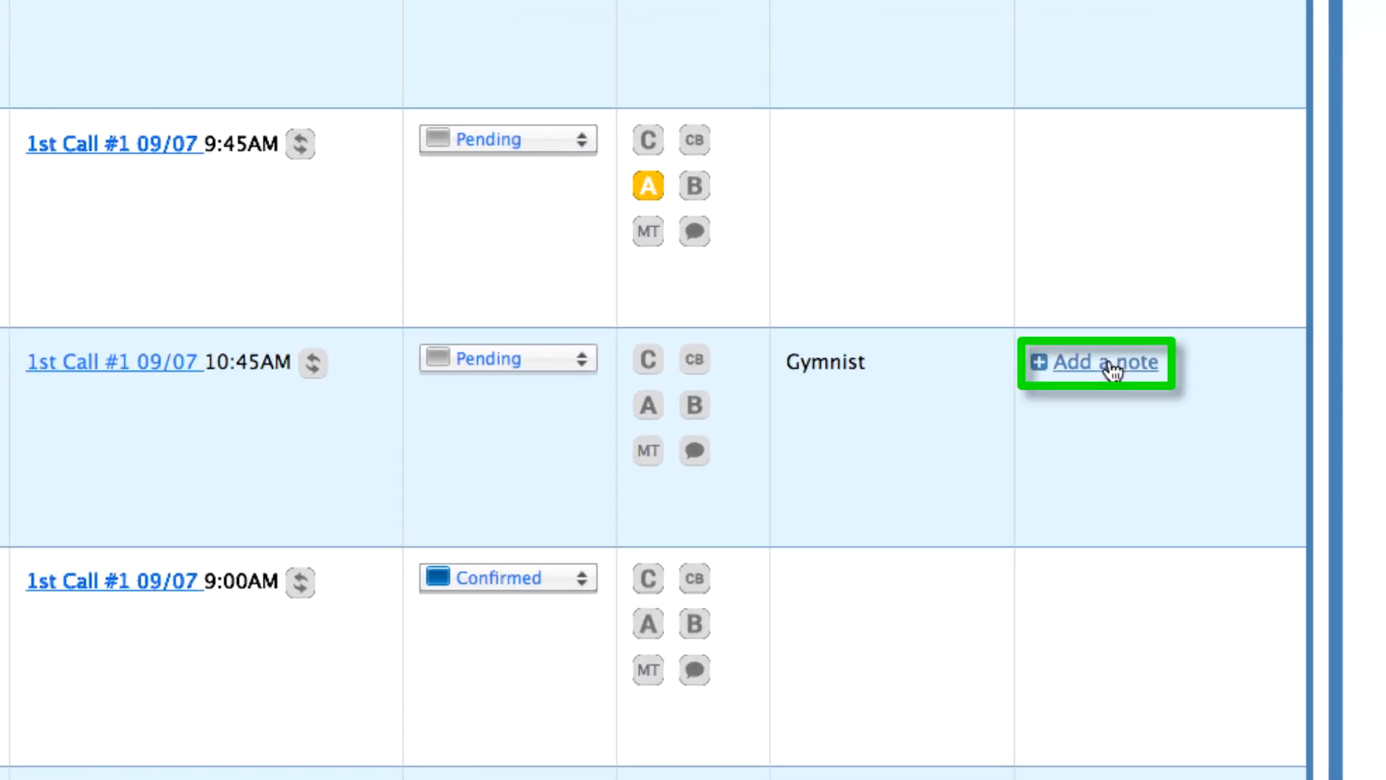
left_click(1091, 361)
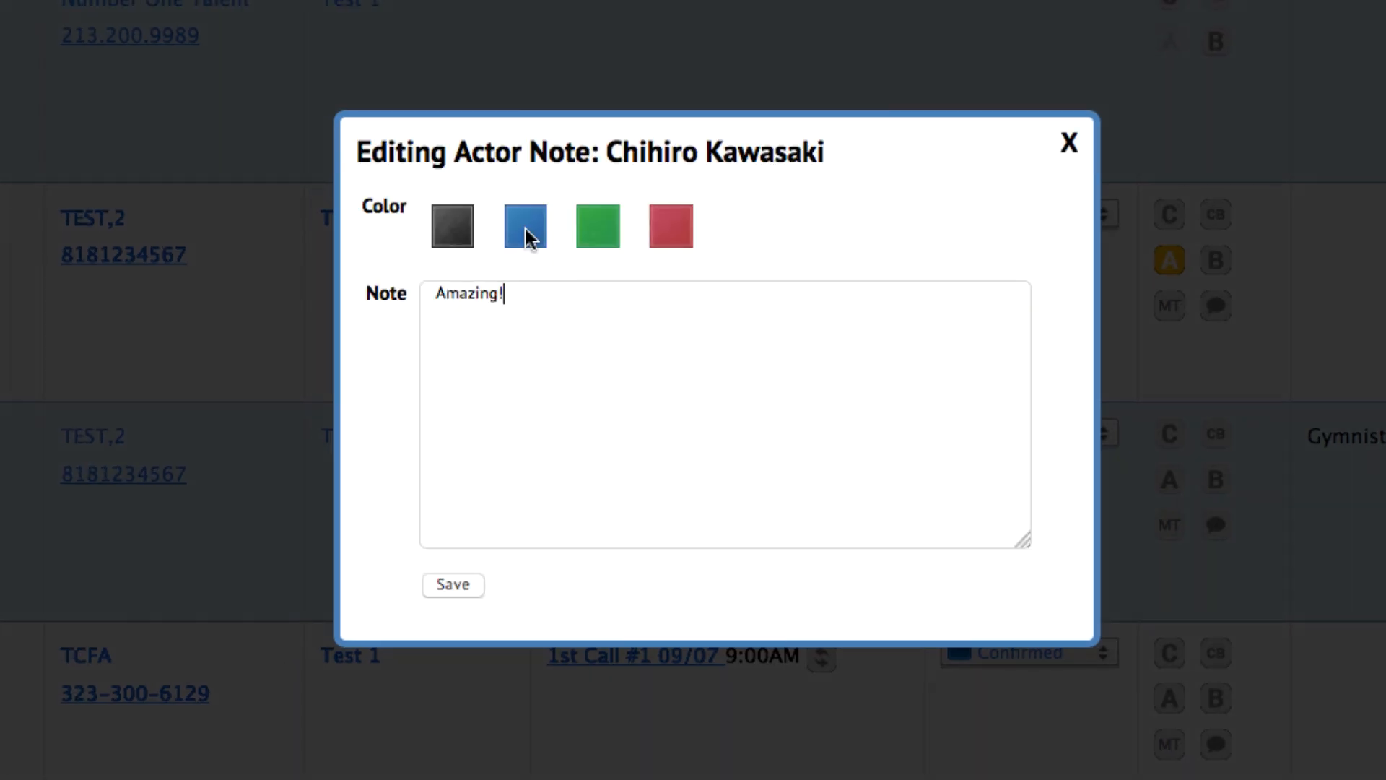